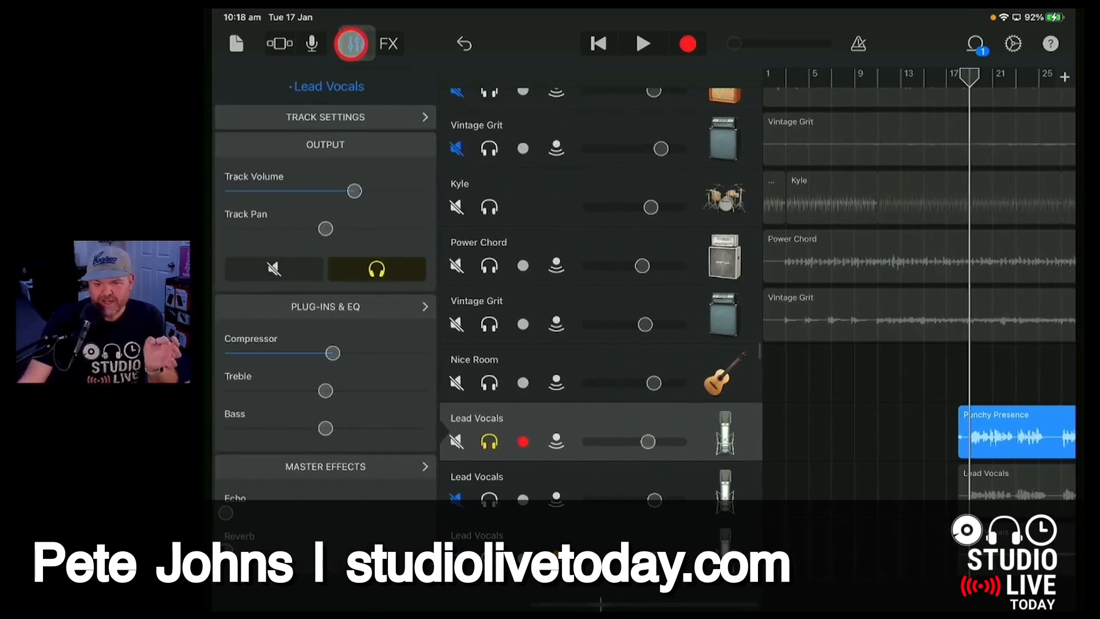
- Open the Lead Vocals Plug-ins & EQ list, then go back to the track's main controls
click(324, 393)
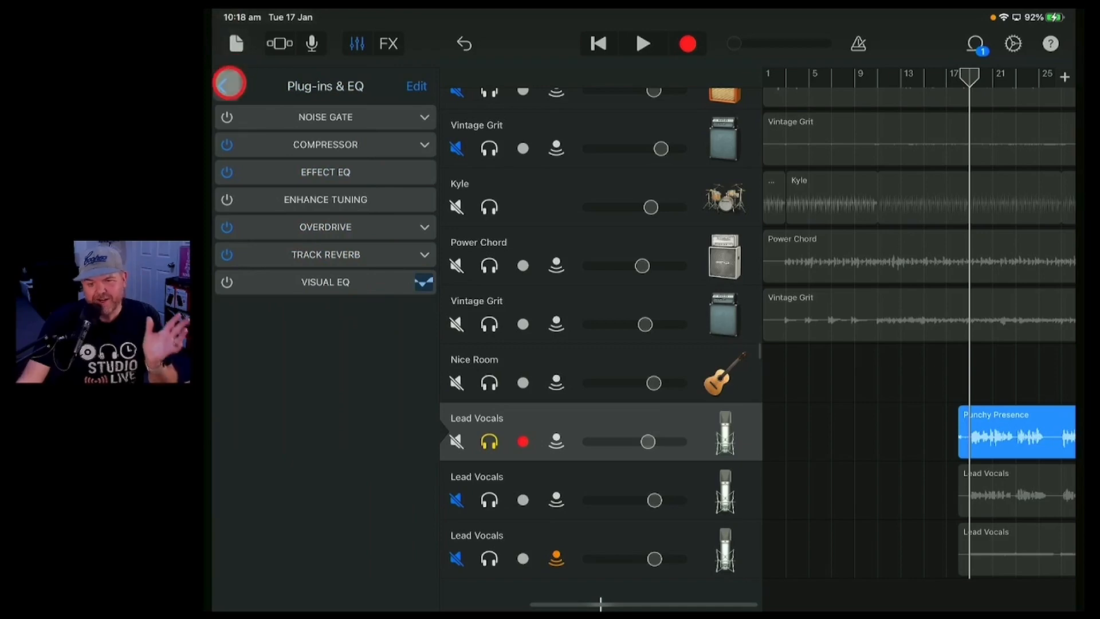
click(229, 83)
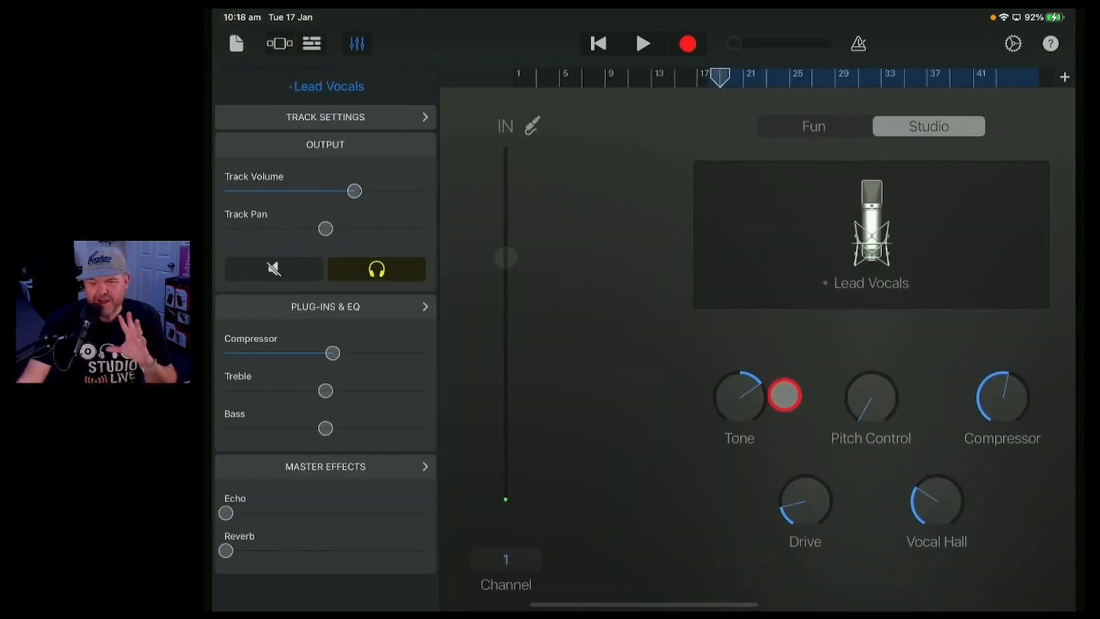
- Show the Lead Vocals track controls, solo the track and start playback
click(357, 43)
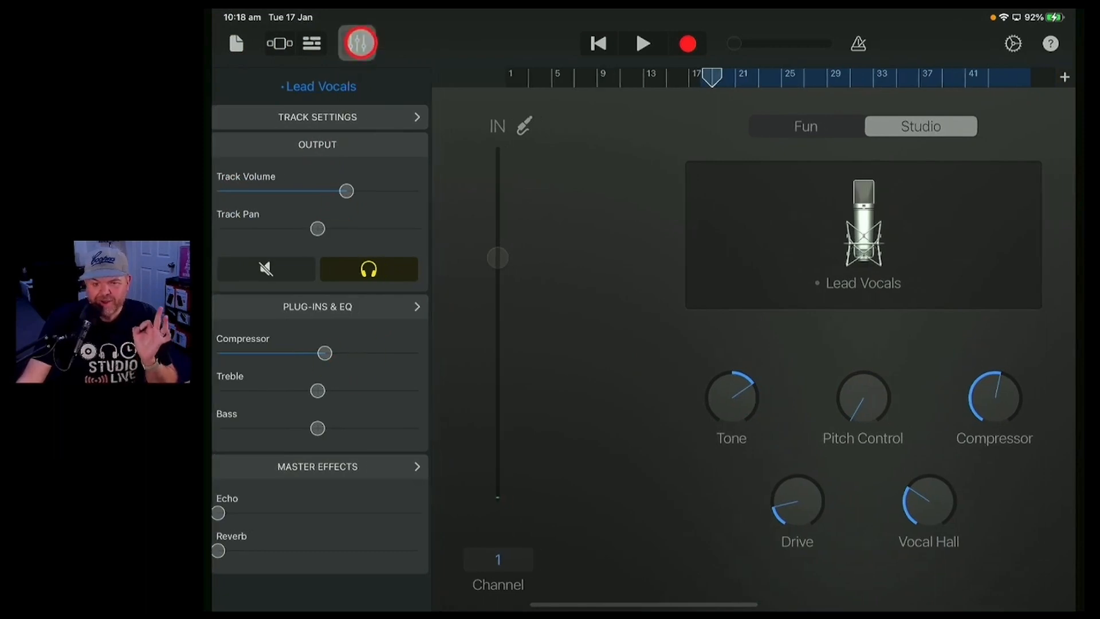
click(357, 43)
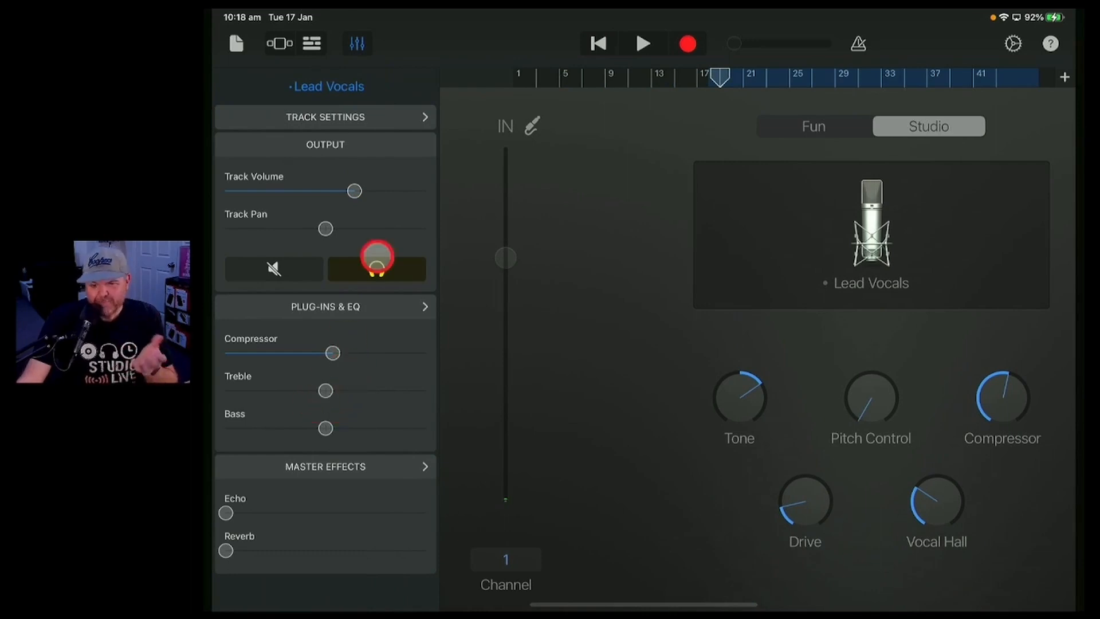
click(377, 269)
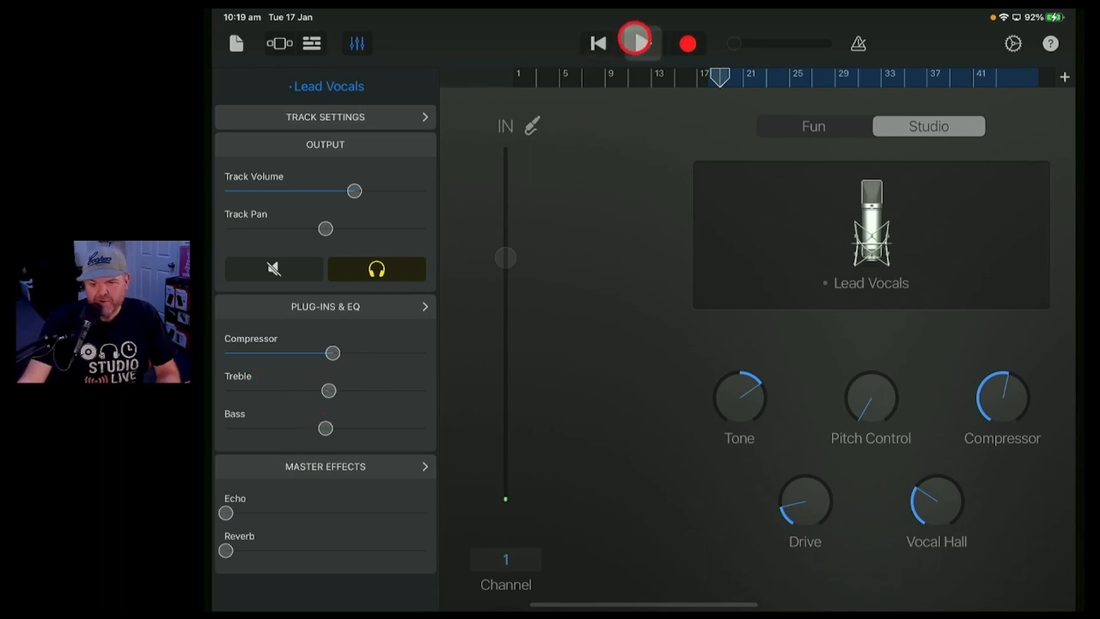
click(637, 44)
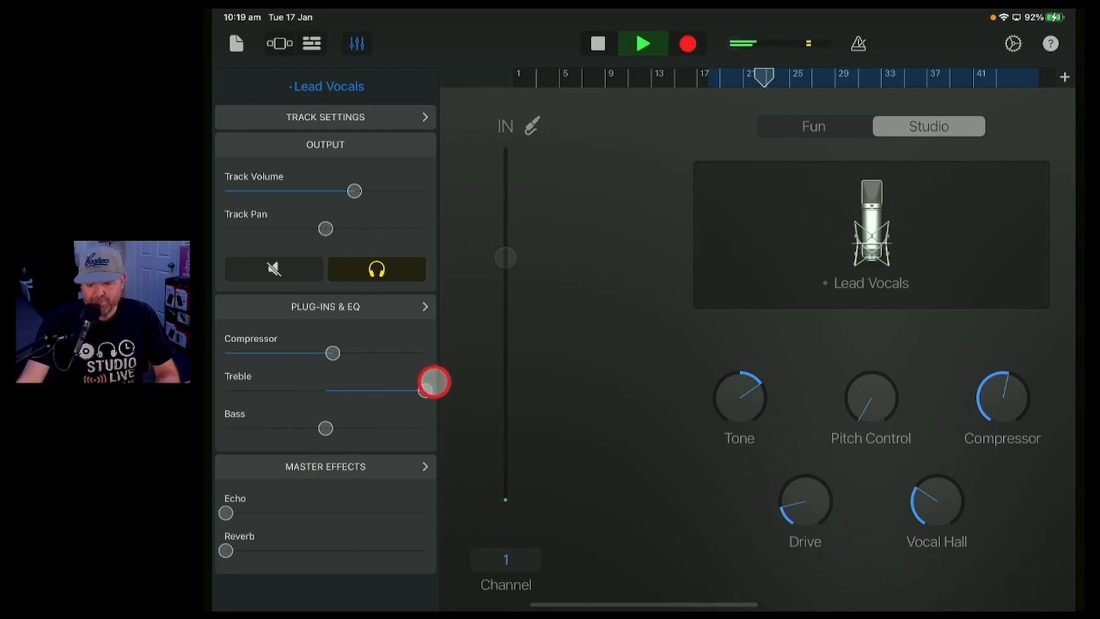
- Sweep Treble up and down, reset it to centre, and turn Bass fully down
click(642, 44)
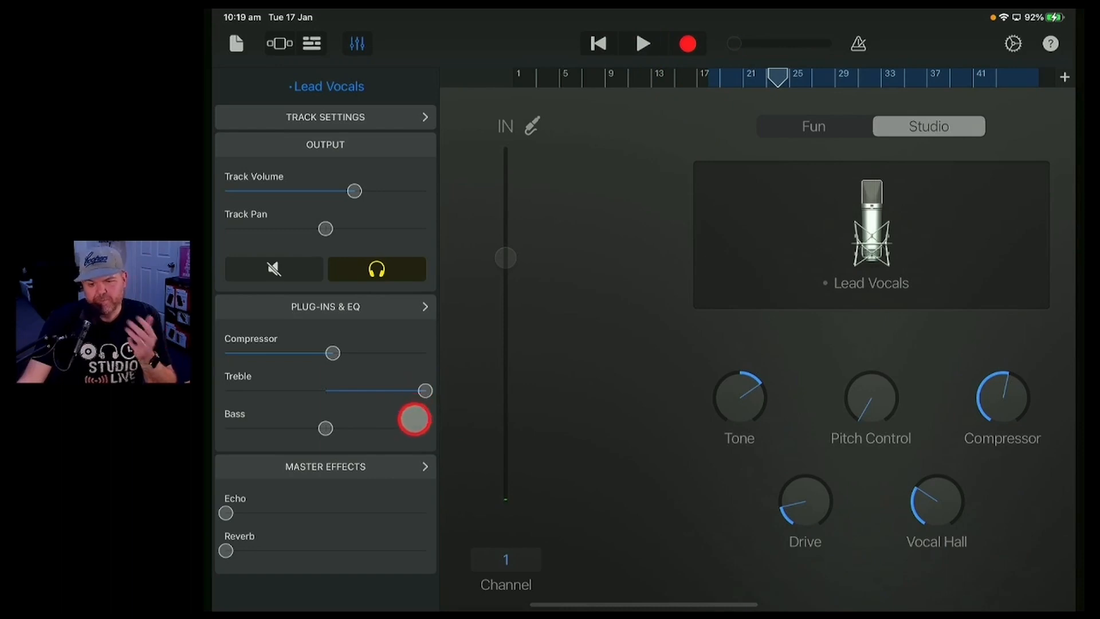
click(641, 44)
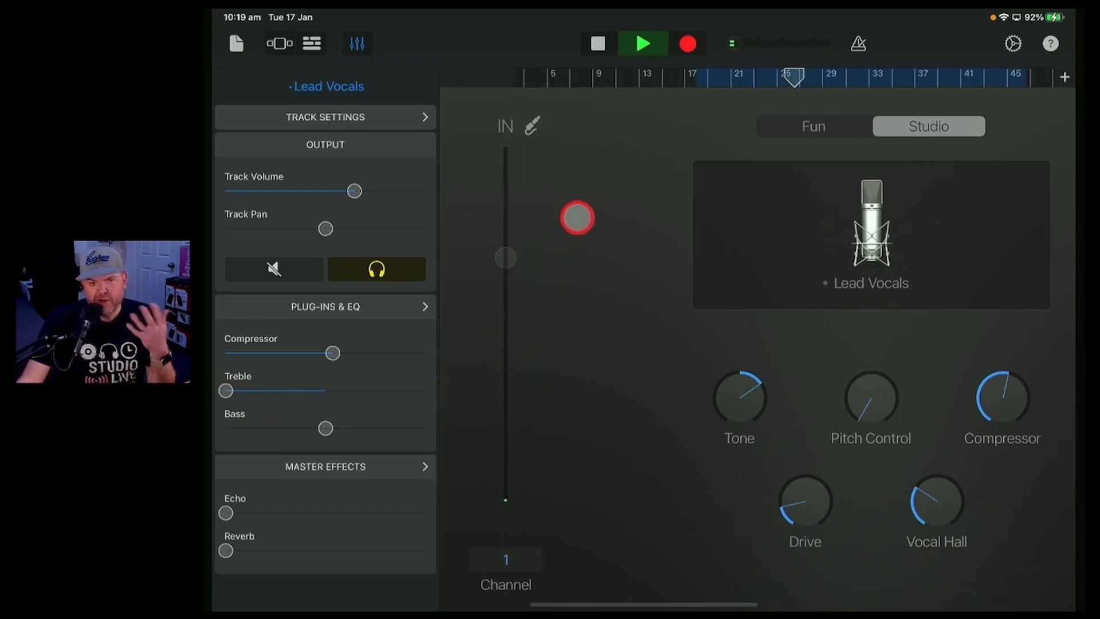
click(641, 43)
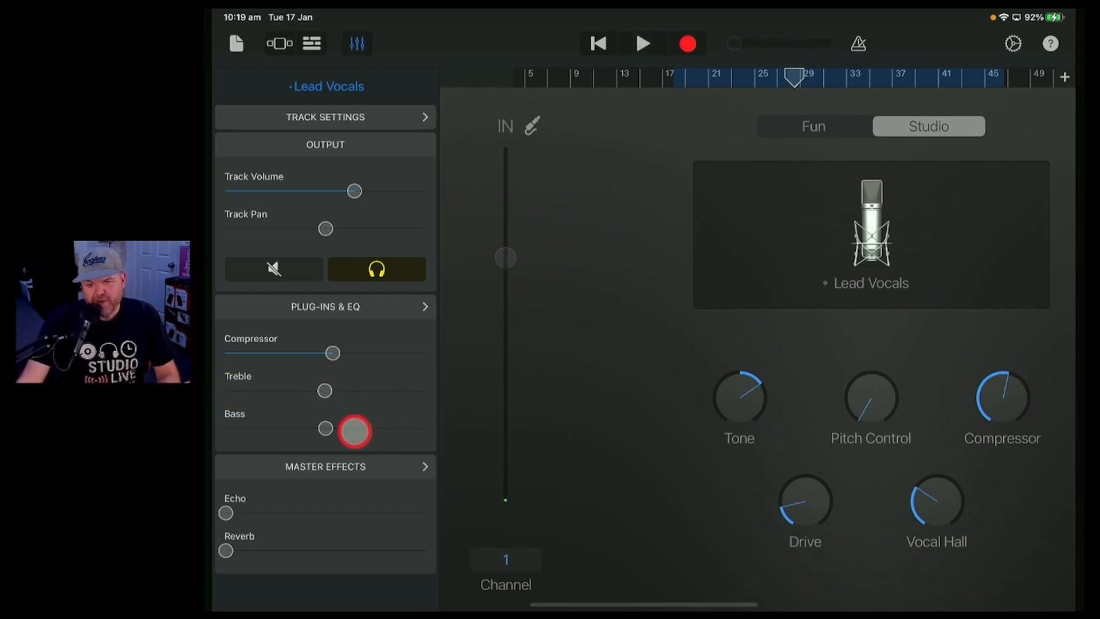
click(642, 44)
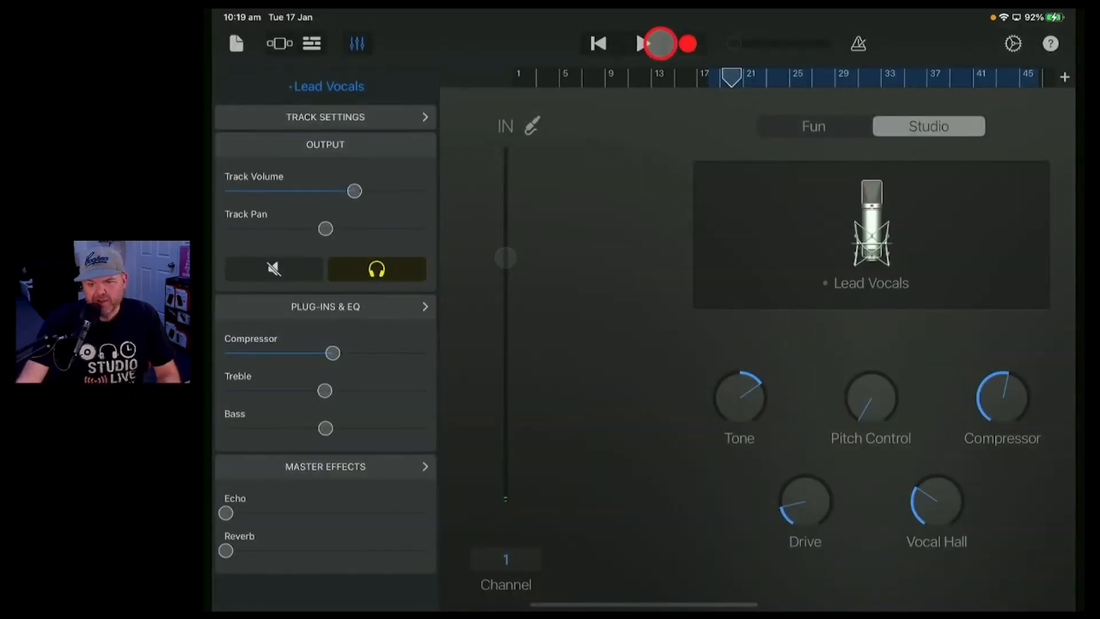
click(641, 44)
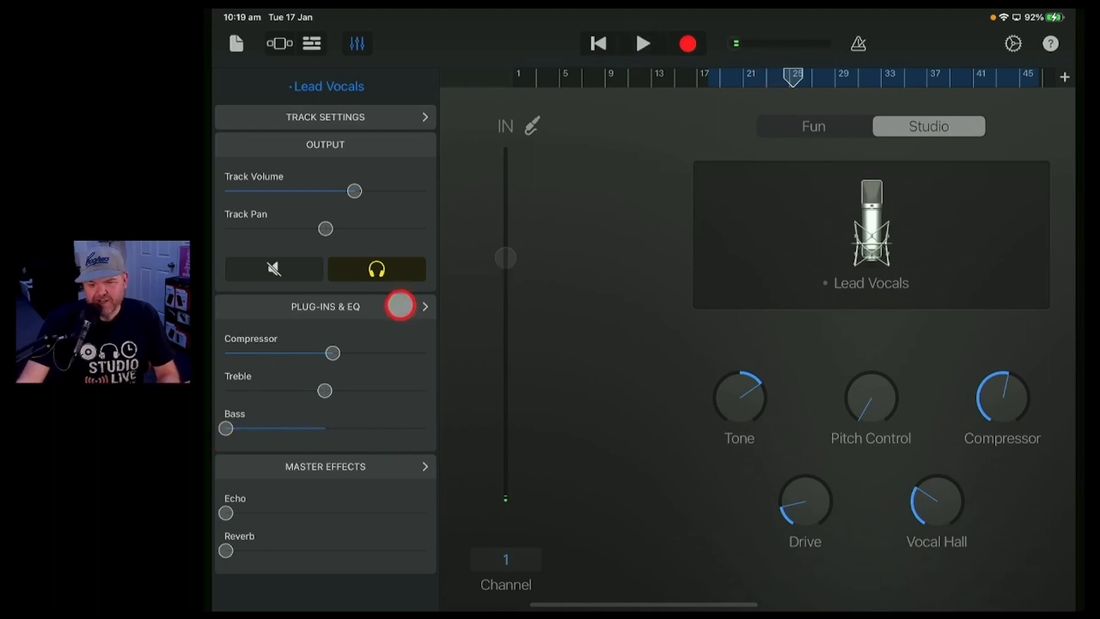
- Open Plug-ins & EQ, view and close the Visual EQ, then return to track controls
click(400, 306)
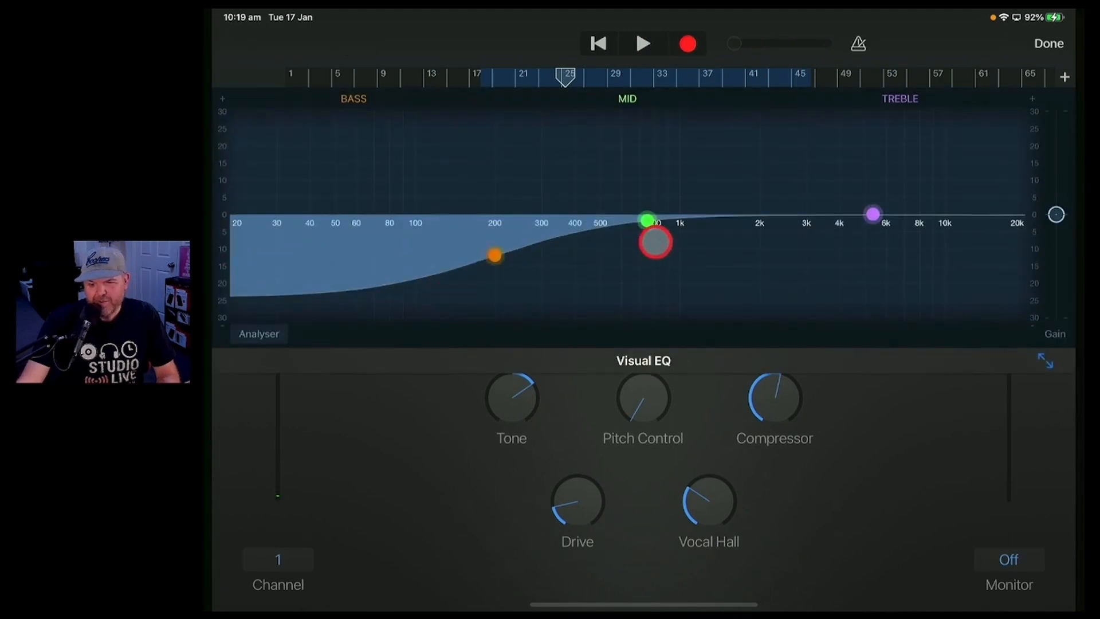
click(1048, 43)
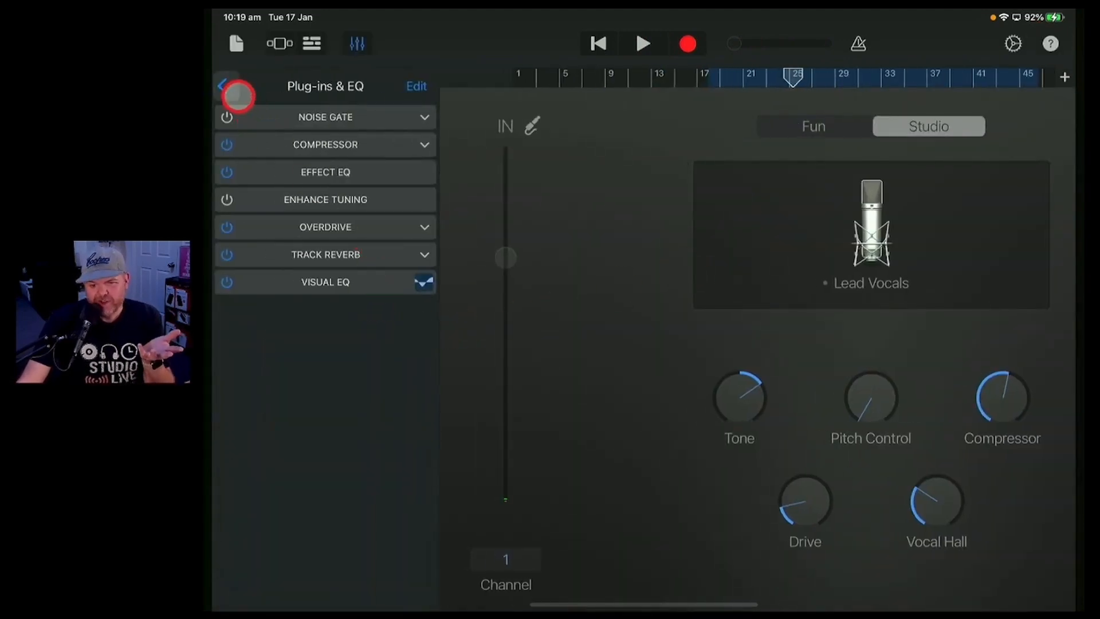
click(226, 86)
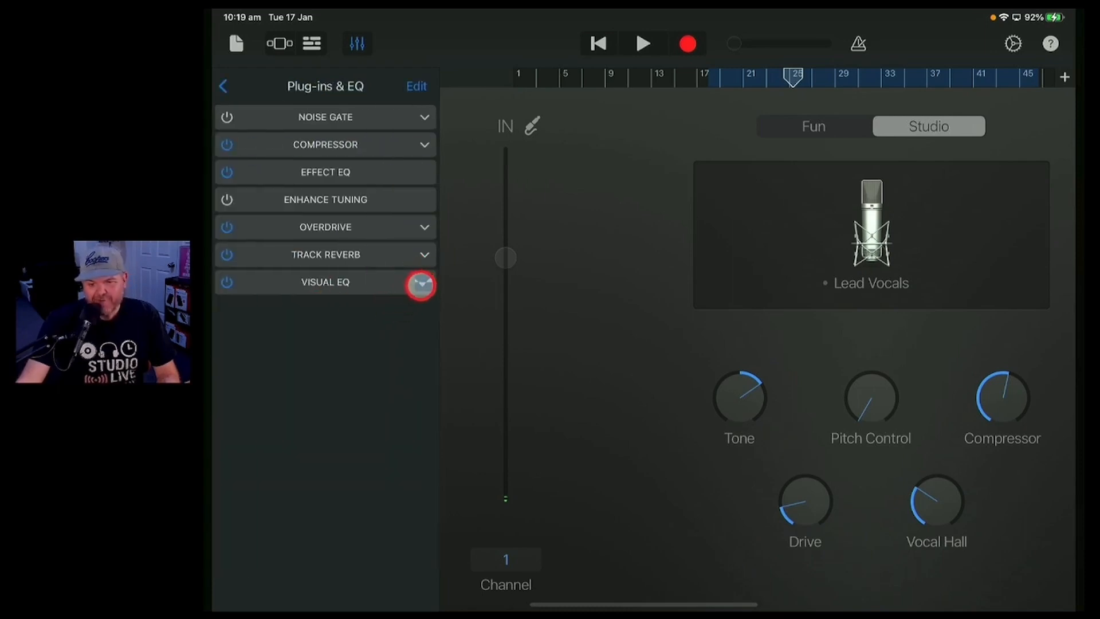
click(419, 284)
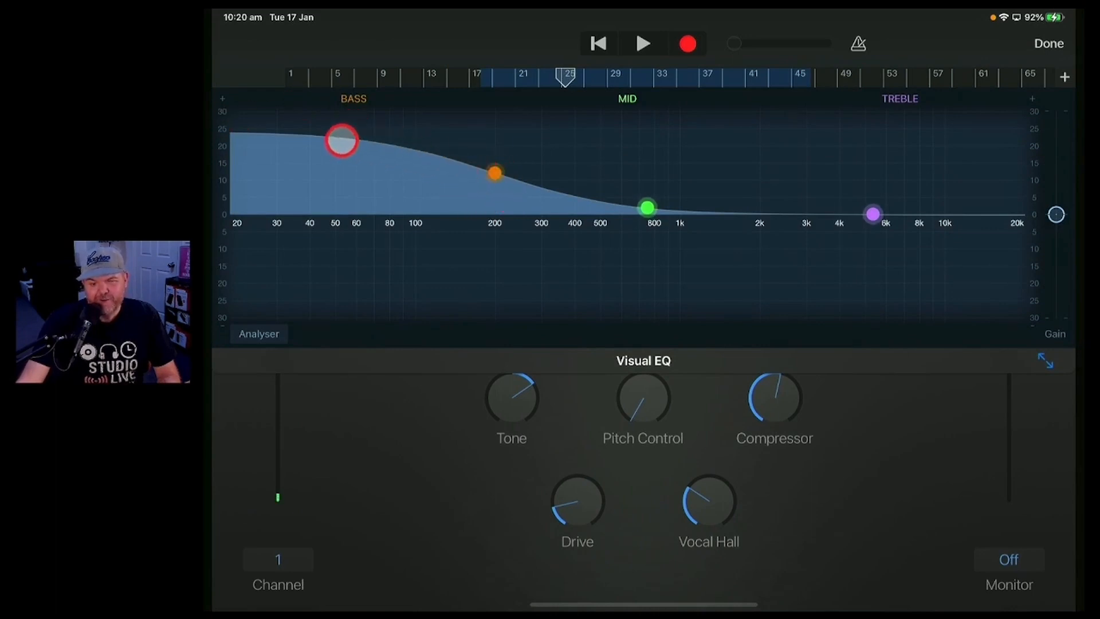
click(1048, 43)
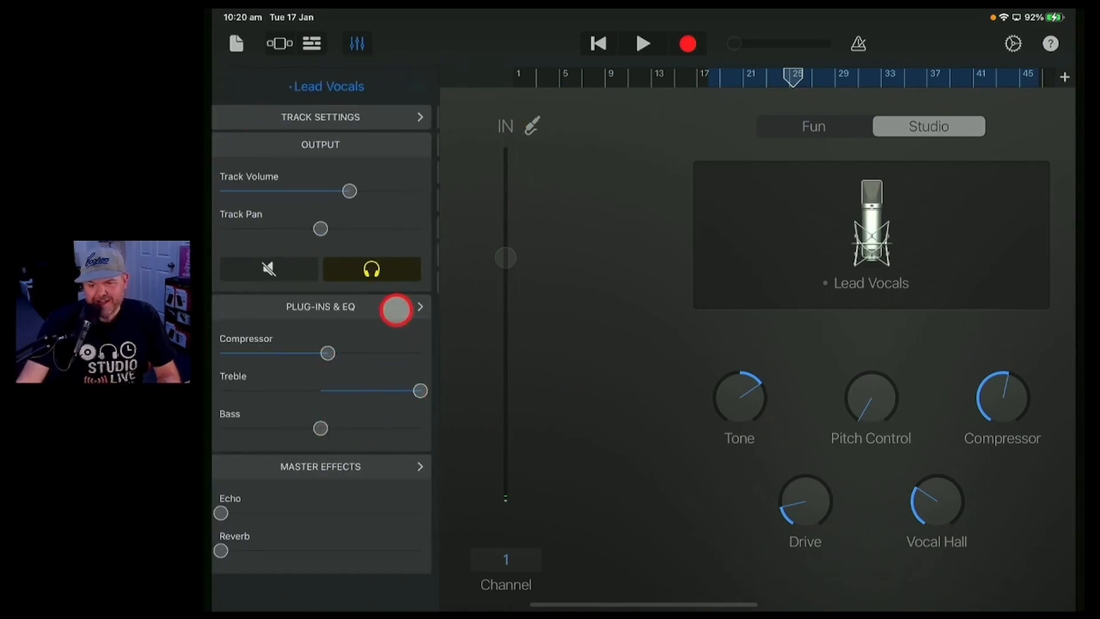
- Reopen the Lead Vocals Plug-ins & EQ list showing the Visual EQ entry
click(395, 310)
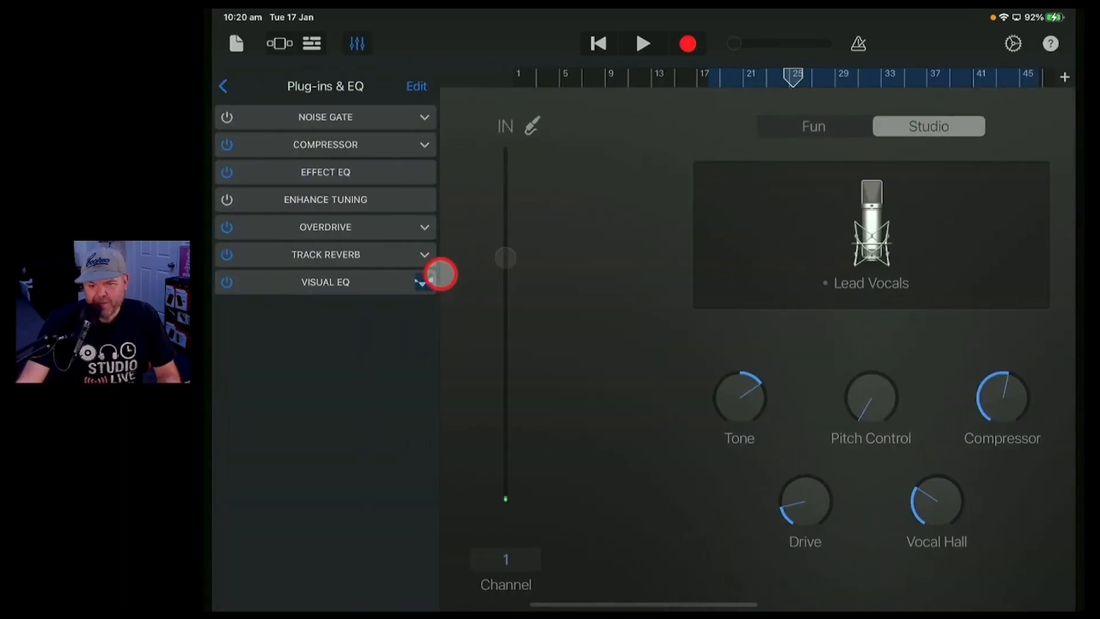
click(223, 85)
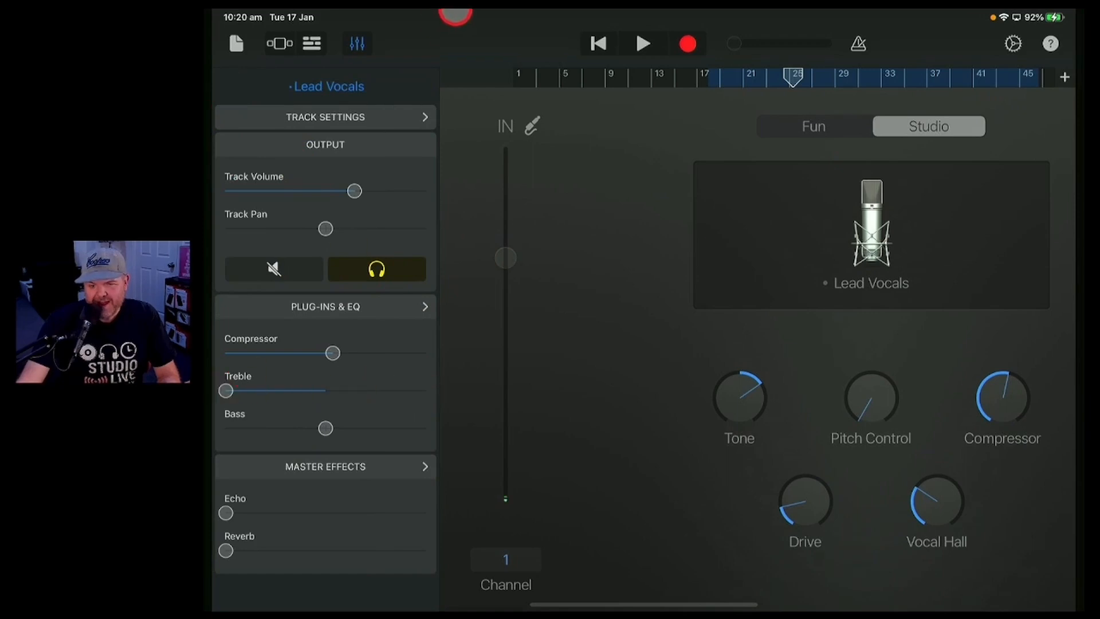
click(325, 306)
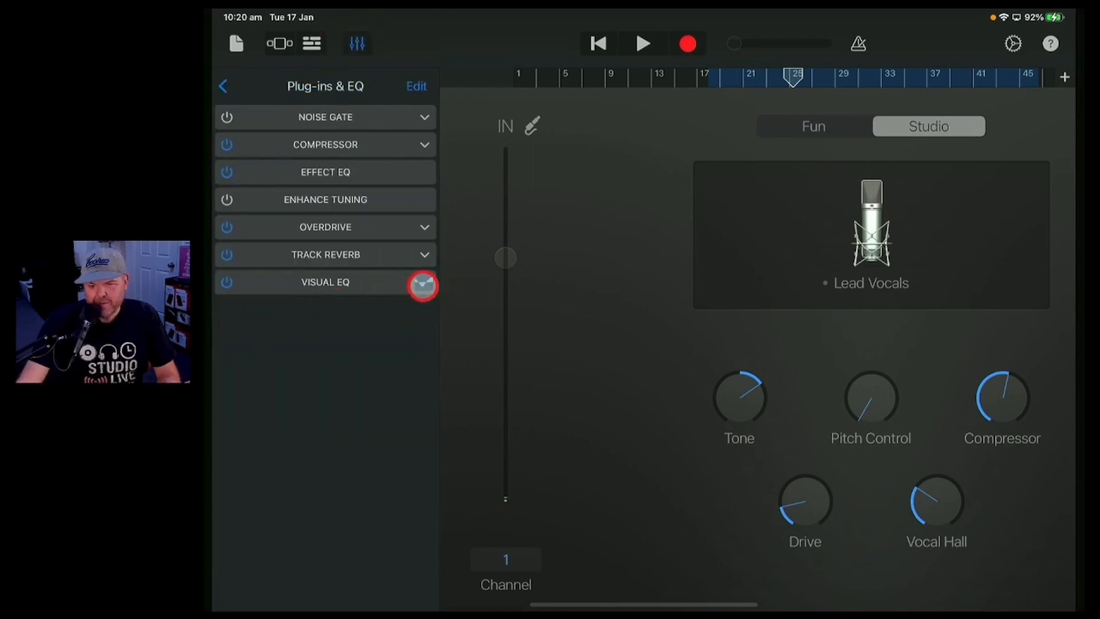
click(423, 286)
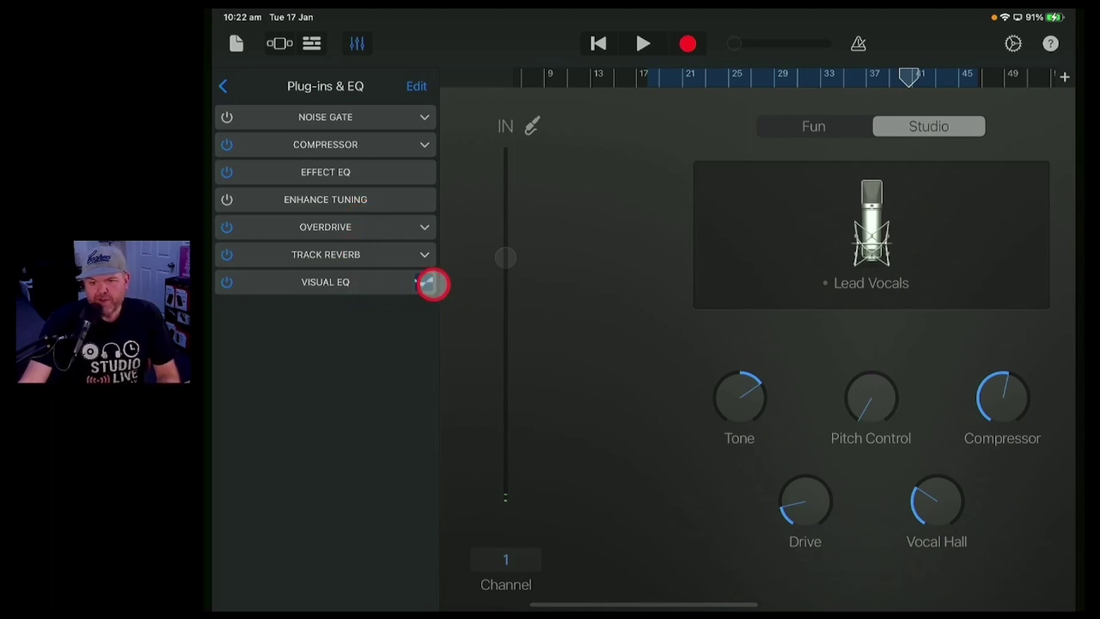
- Open Visual EQ and set a low cut near 90 Hz, mid boost near 900 Hz, high roll-off
click(325, 282)
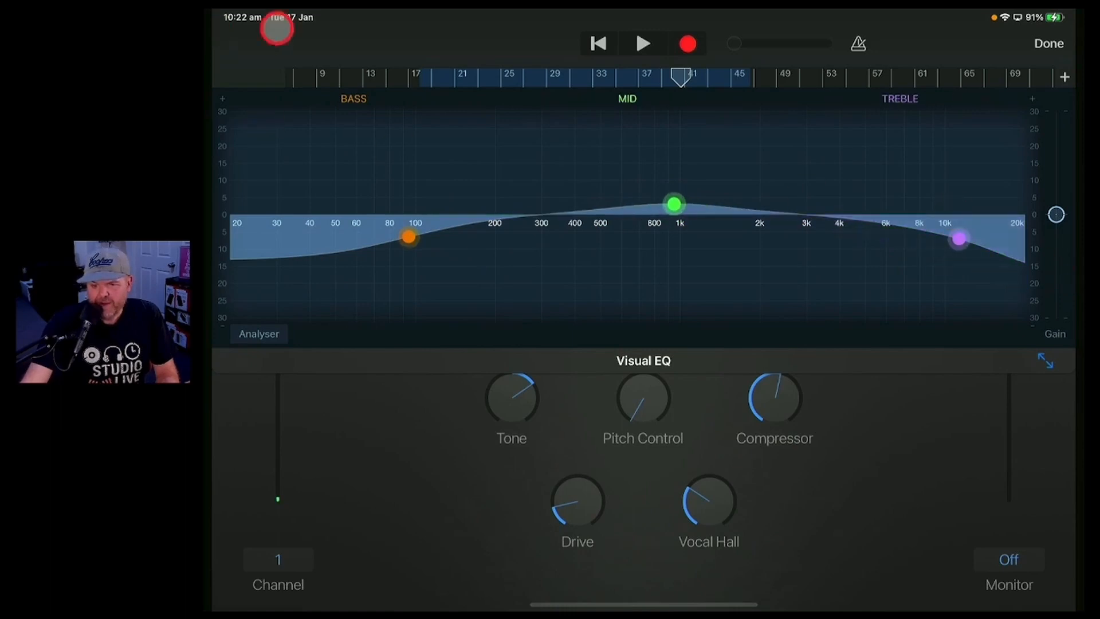
- Turn on the Visual EQ Analyser while starting, stopping and restarting playback to watch the spectrum
click(642, 43)
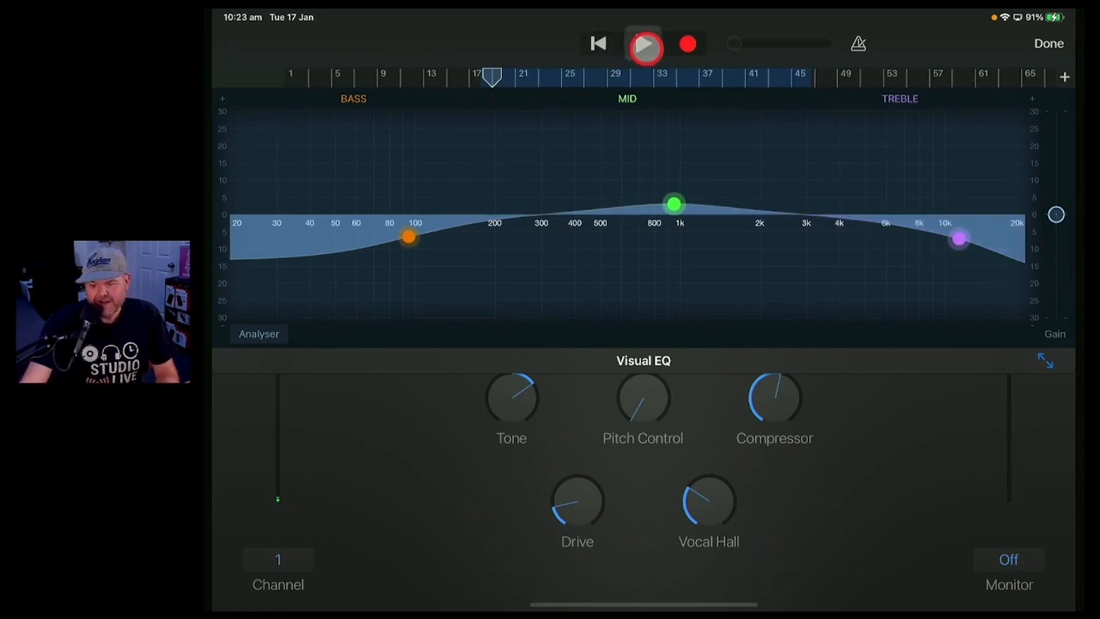
click(643, 43)
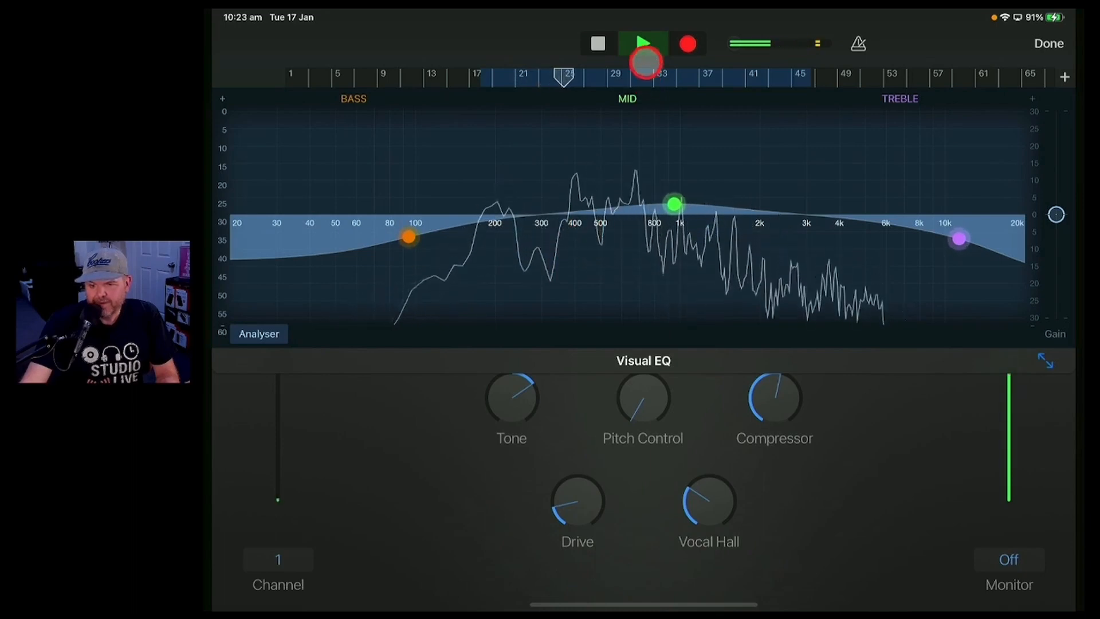
click(643, 44)
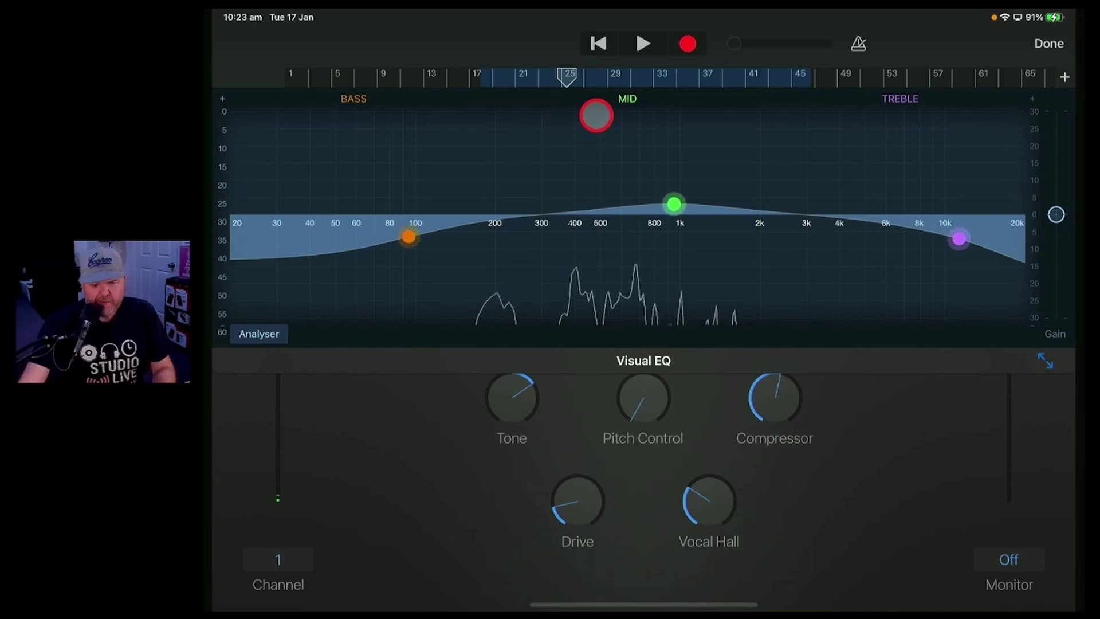
click(642, 43)
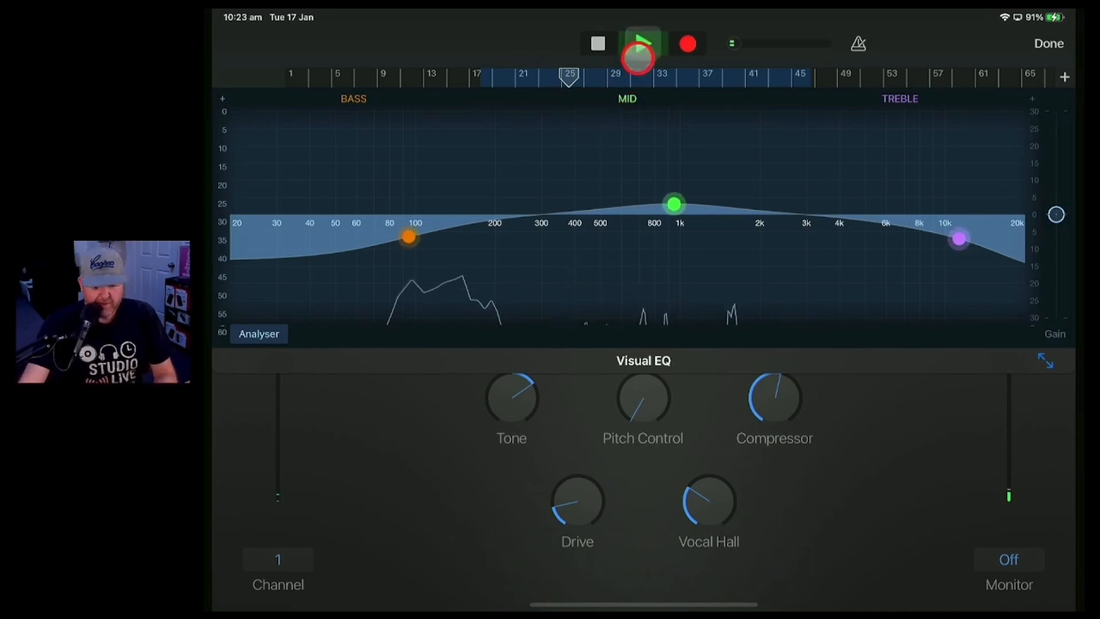
- Drag the Mid EQ point to about 1300 Hz at -3.4 dB
drag(408, 237, 409, 254)
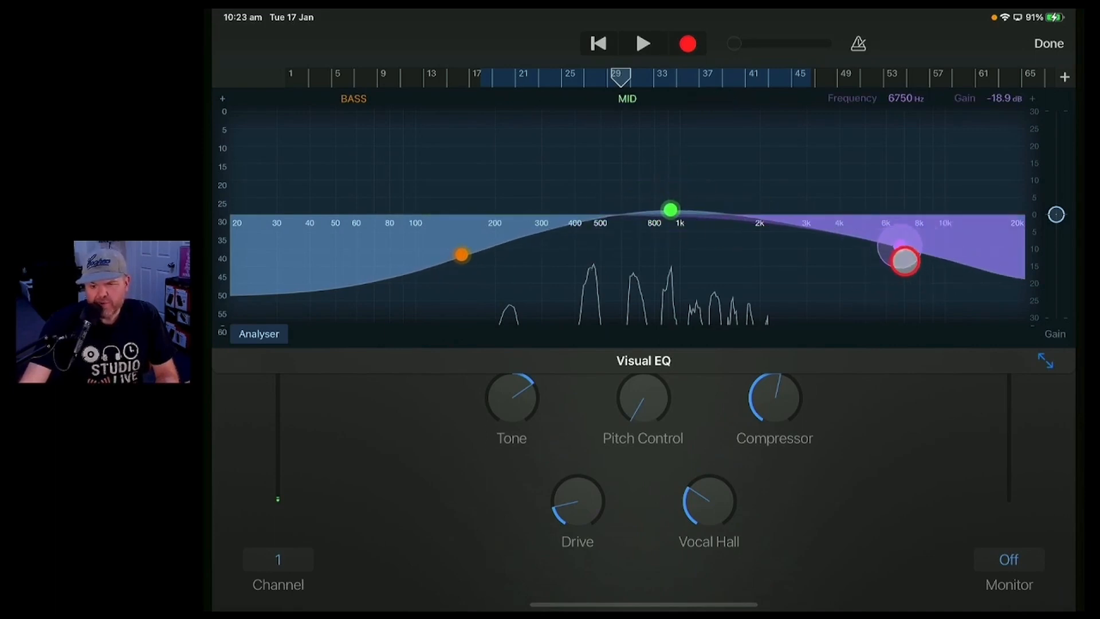
click(642, 43)
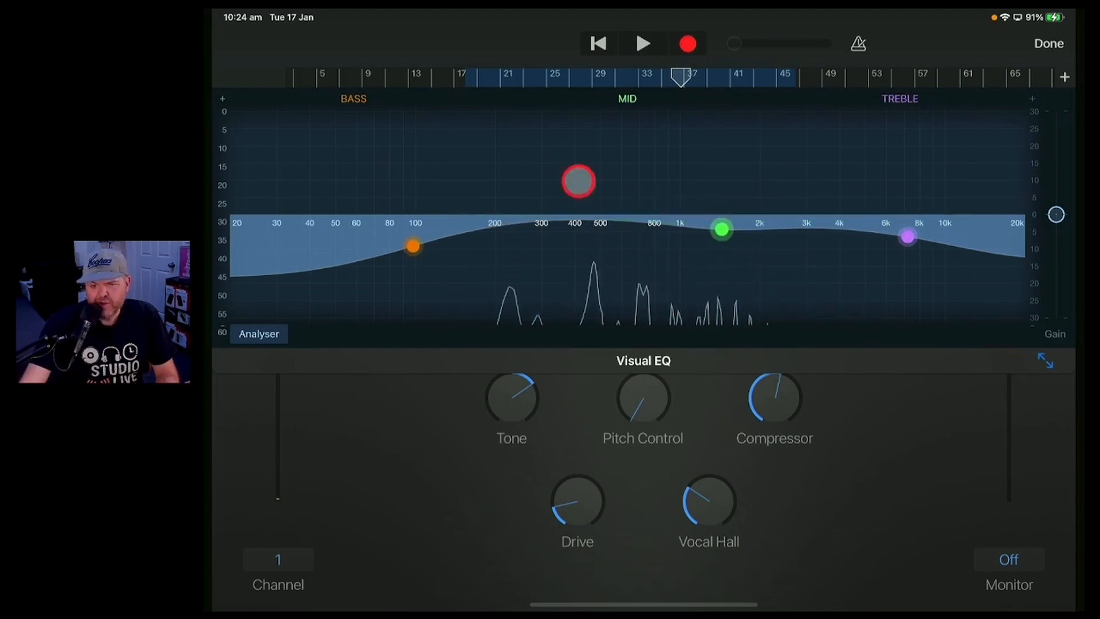
click(642, 43)
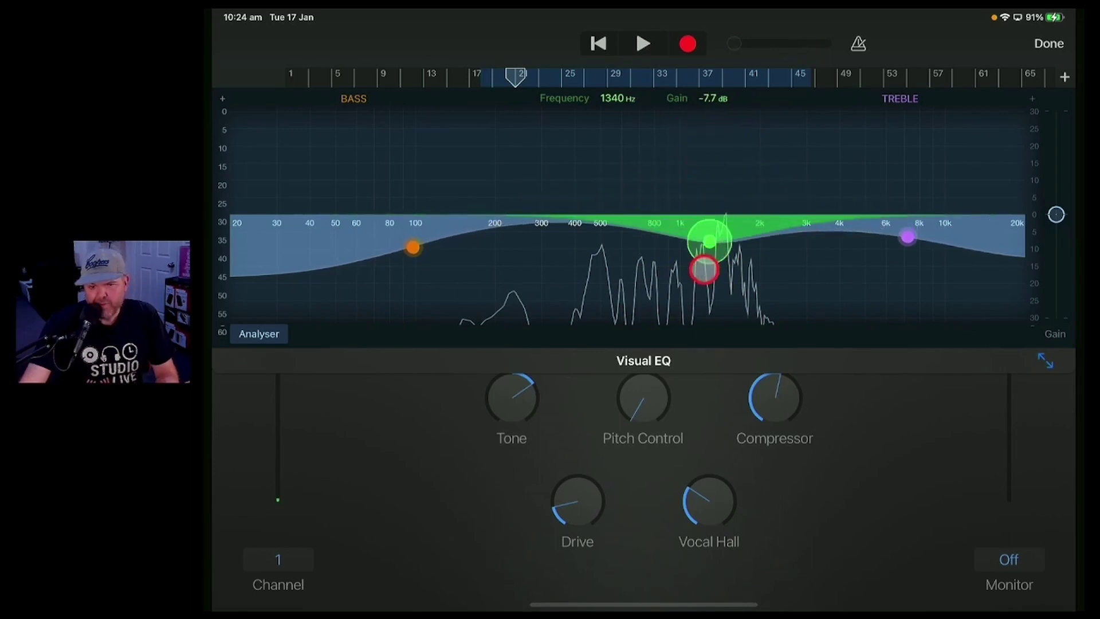
click(642, 44)
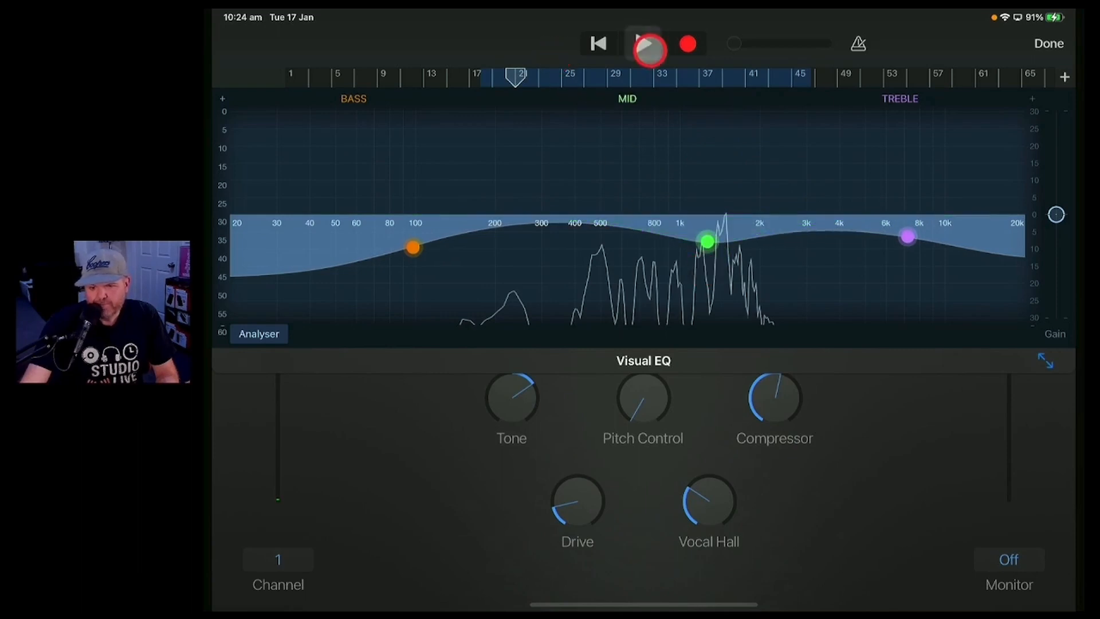
- Audition the mid cut, stop, and lift the Treble point to +2 dB at 7900 Hz
click(641, 44)
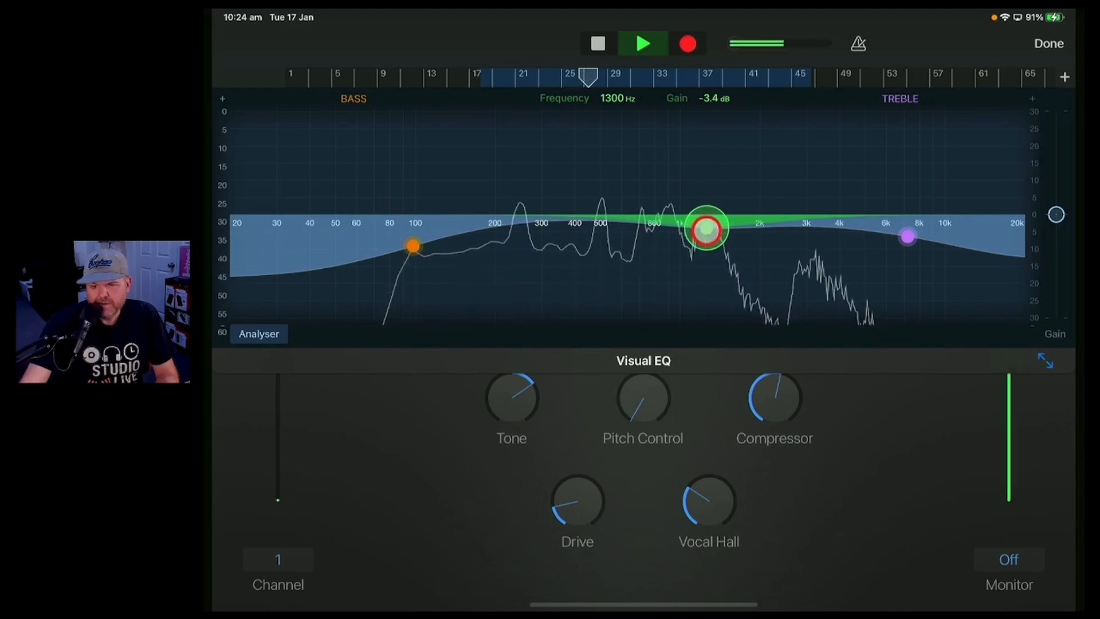
click(642, 44)
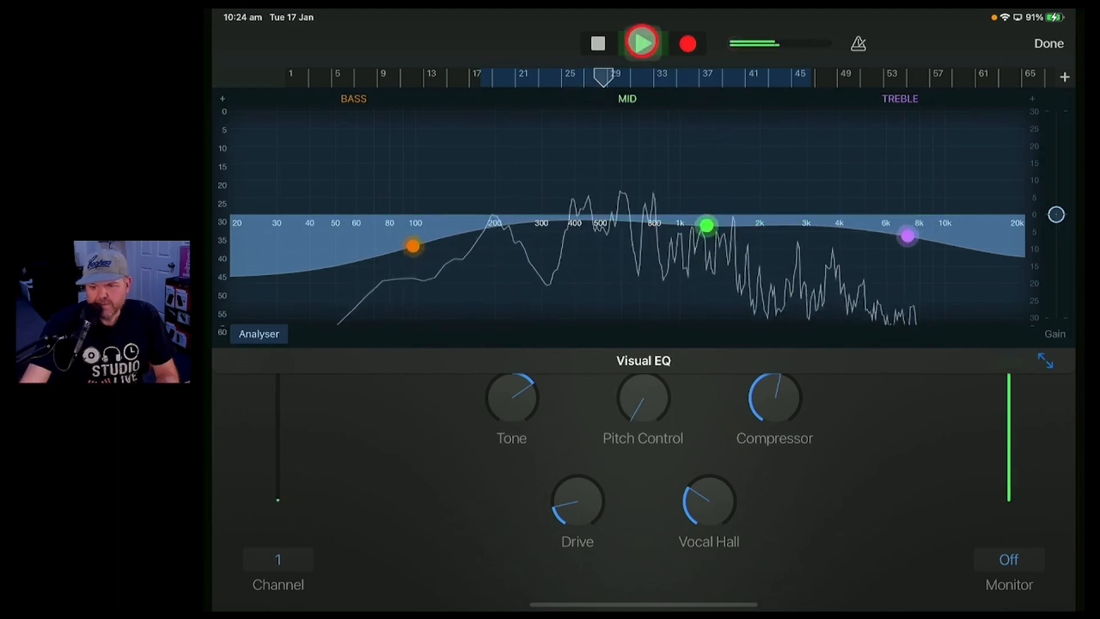
click(641, 43)
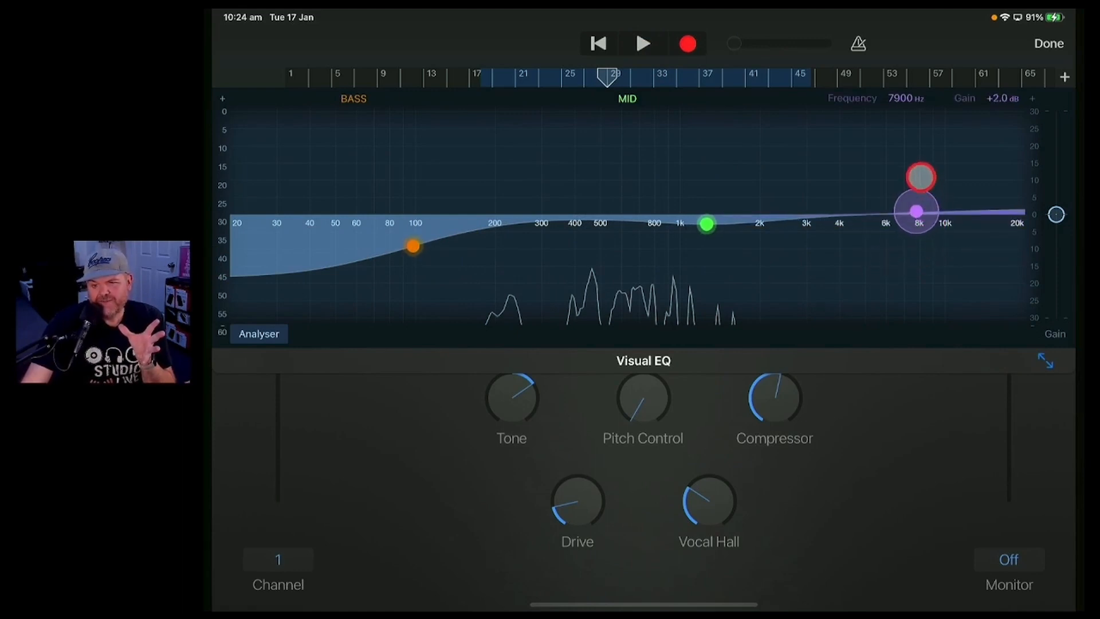
- Reshape the curve to a gentle dip near 1.2 kHz with highs rising above 8 kHz, auditioning it
click(706, 225)
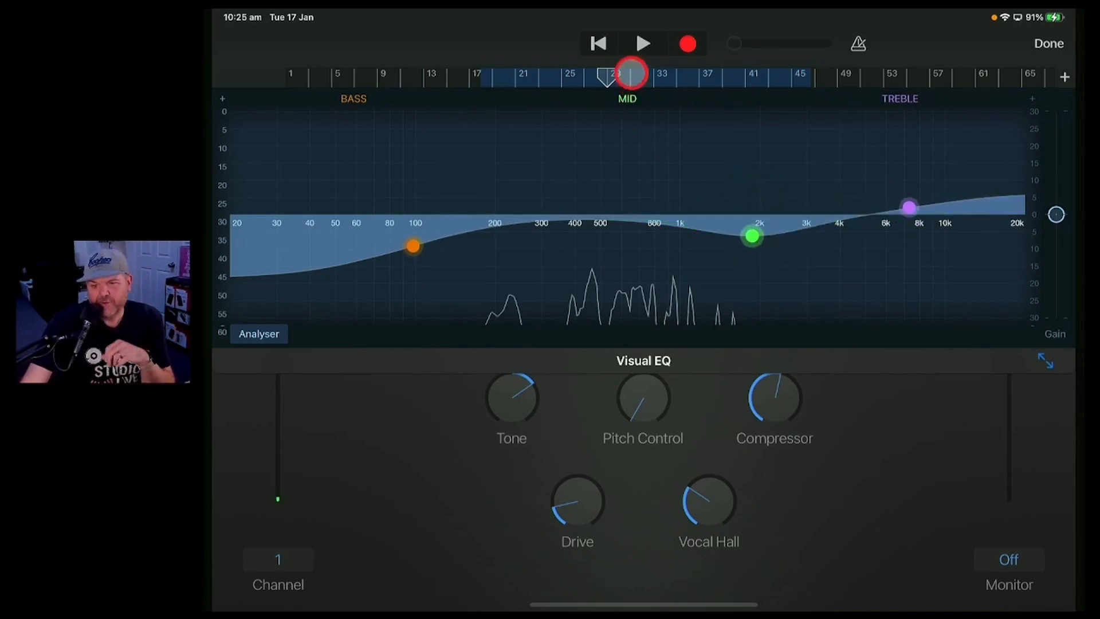
click(643, 43)
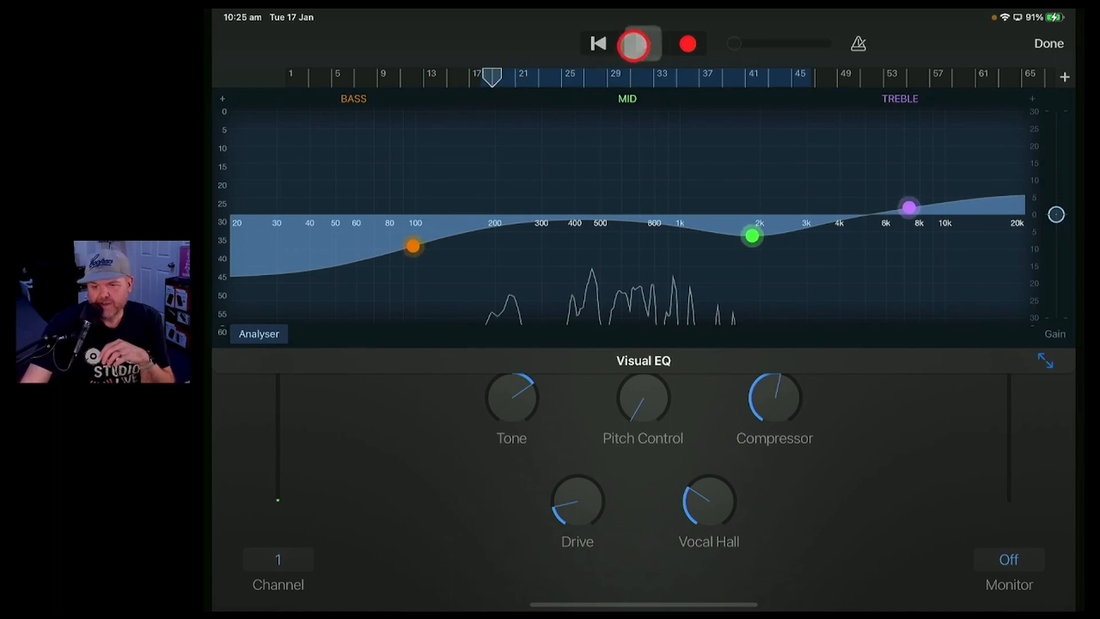
click(642, 44)
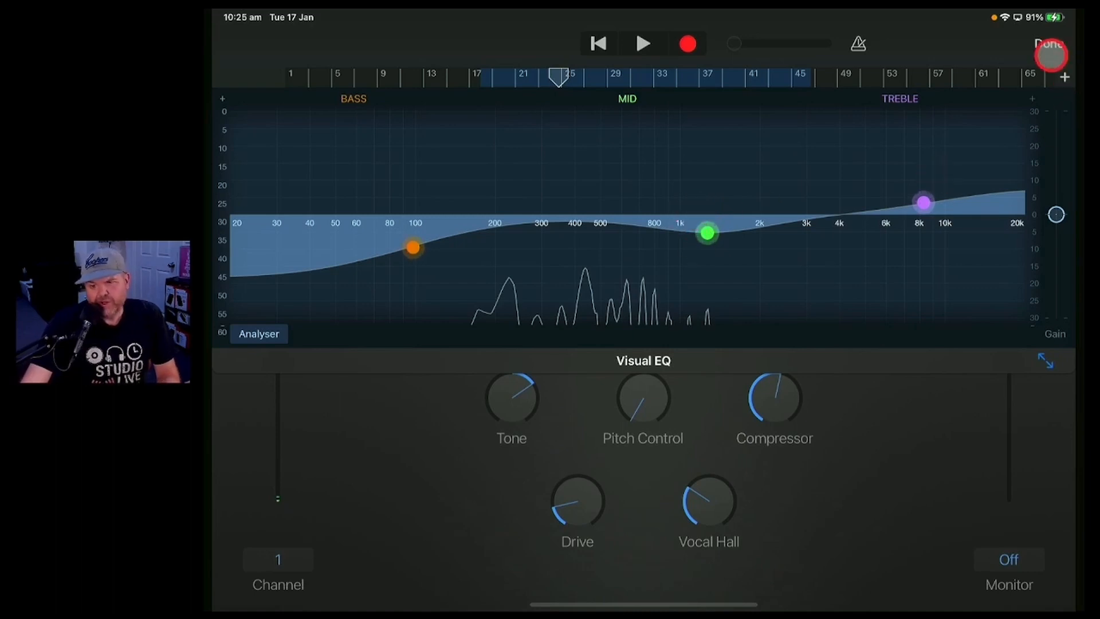
- Close the Visual EQ and take the Lead Vocals track out of solo
click(1048, 44)
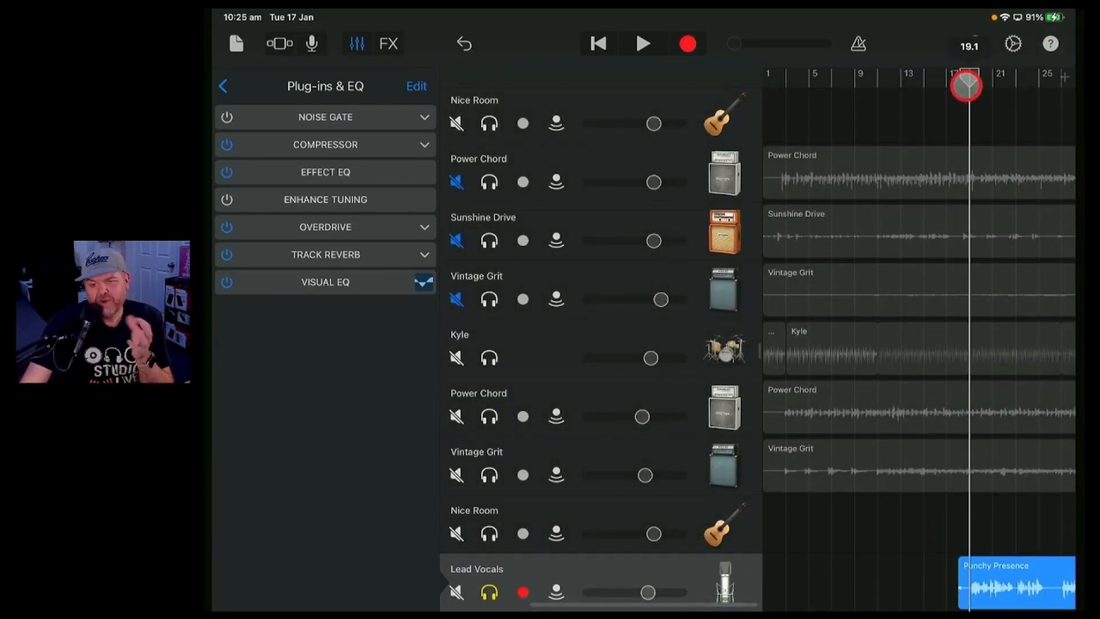
scroll(down, 3)
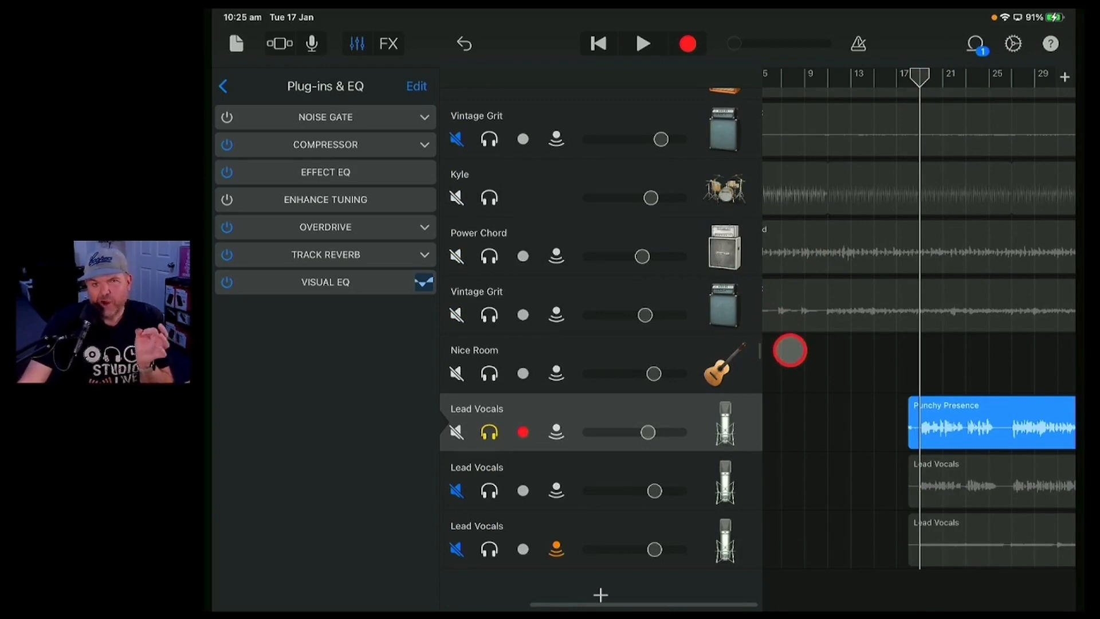
click(489, 432)
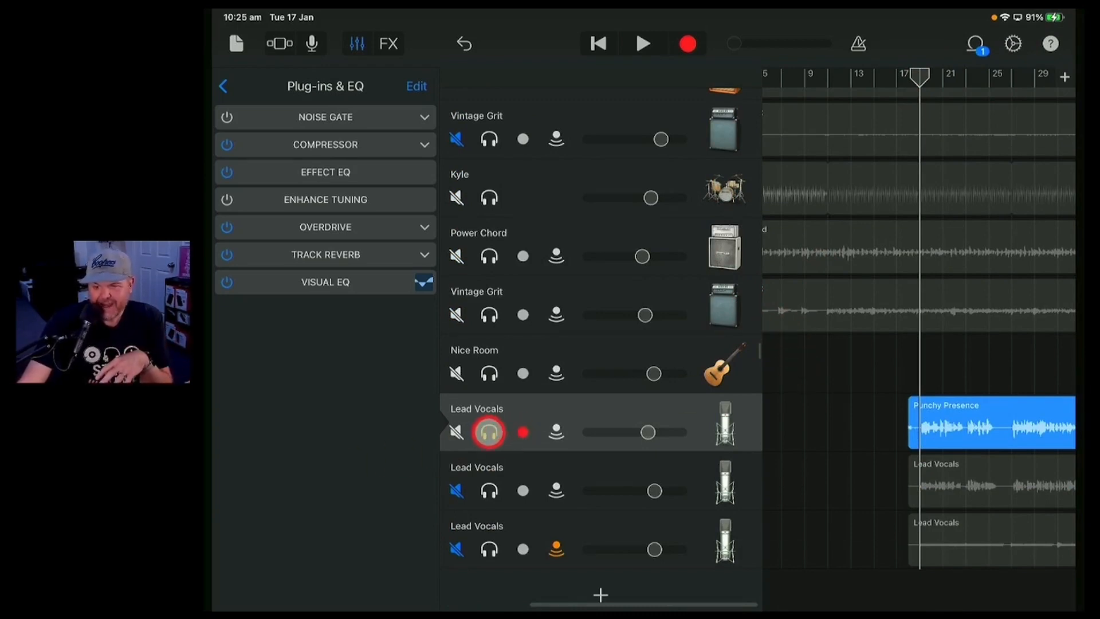
- Play and stop the full mix, then reopen the Visual EQ from Plug-ins & EQ
click(640, 43)
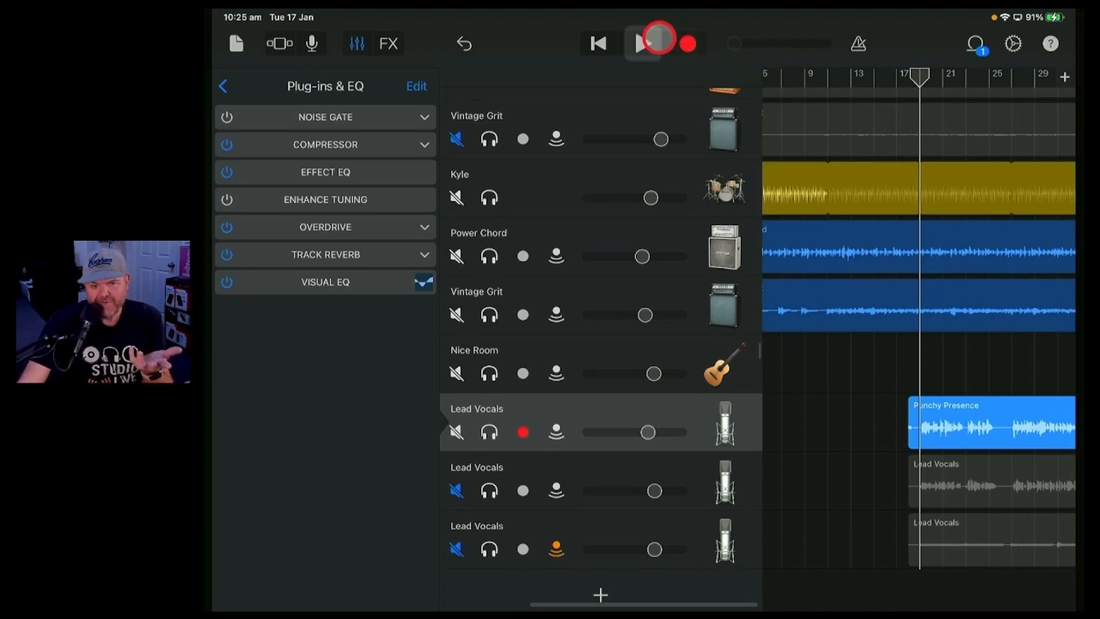
click(641, 43)
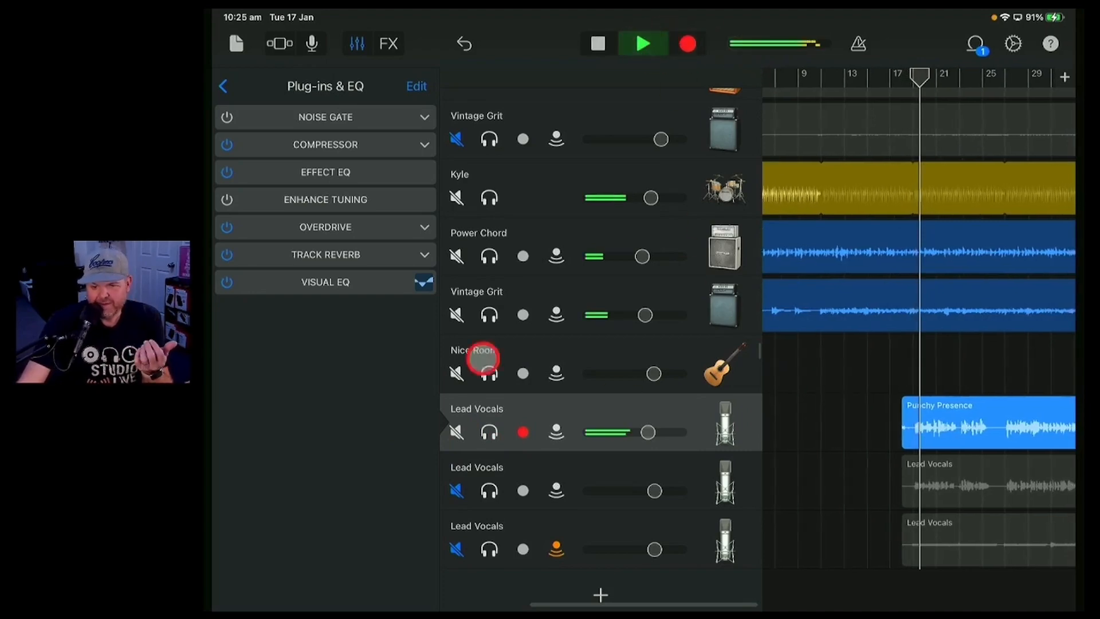
click(686, 43)
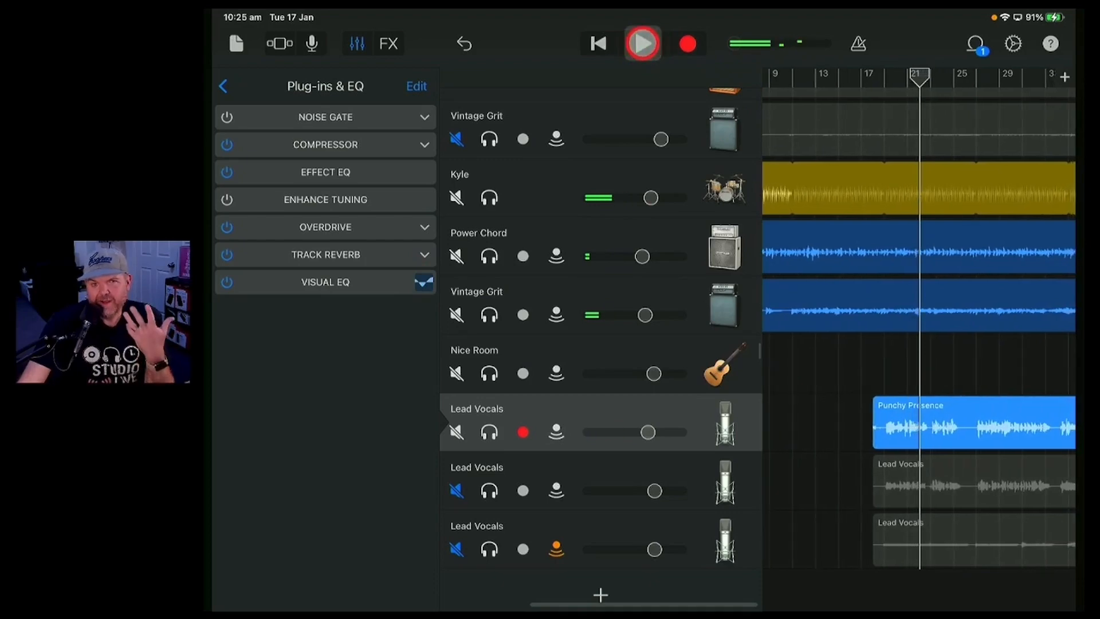
click(641, 43)
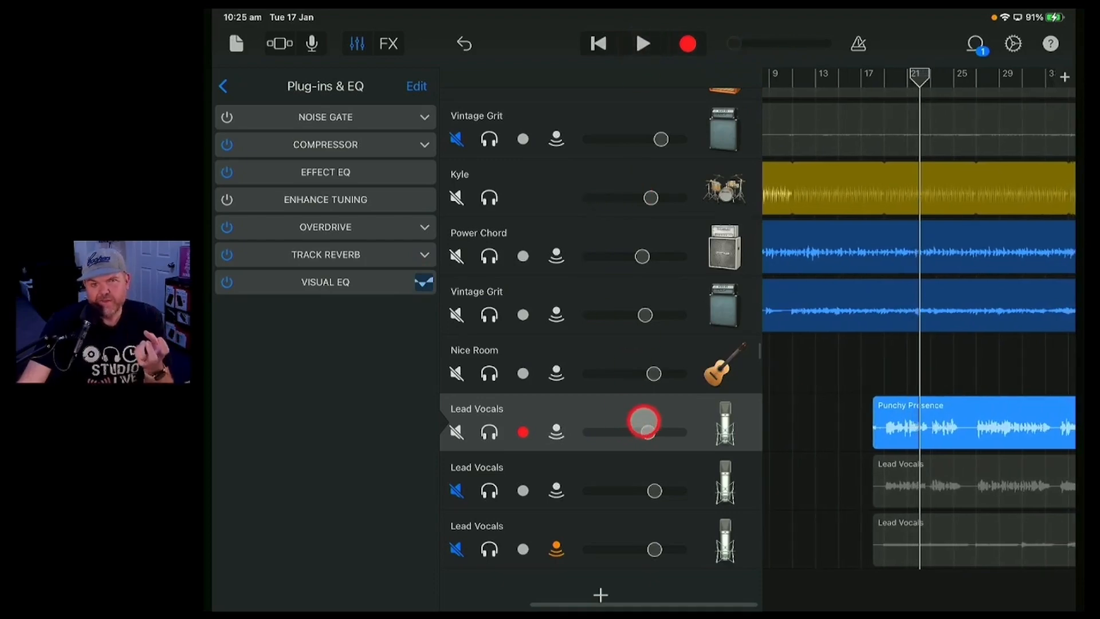
click(223, 85)
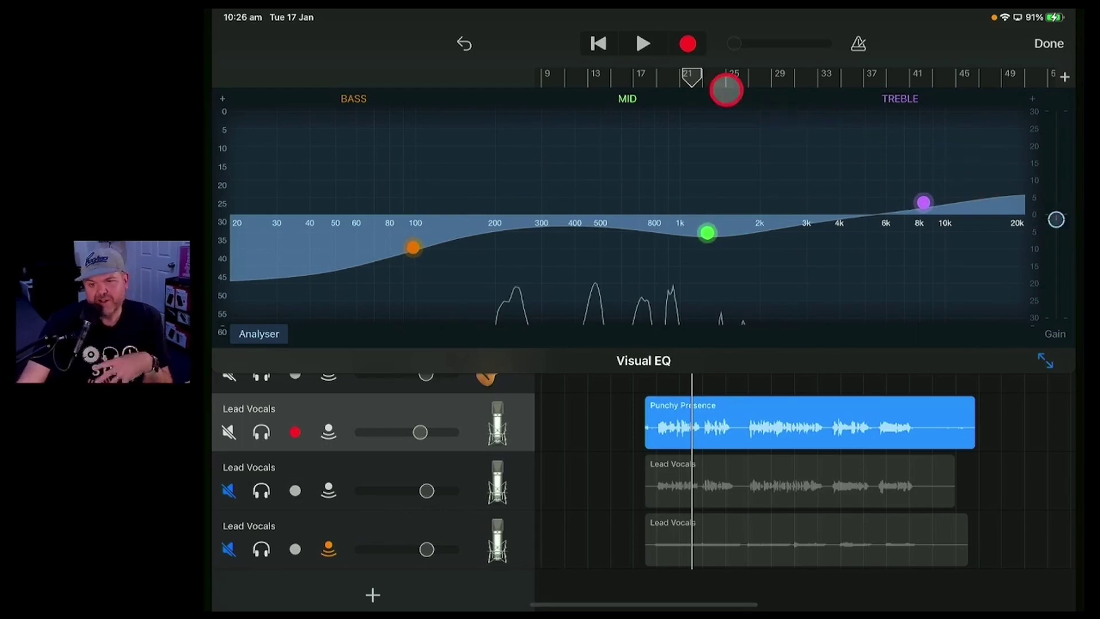
- Audition the vocals with EQ active, then select the second Lead Vocals track and clear a plug-in slot
click(642, 43)
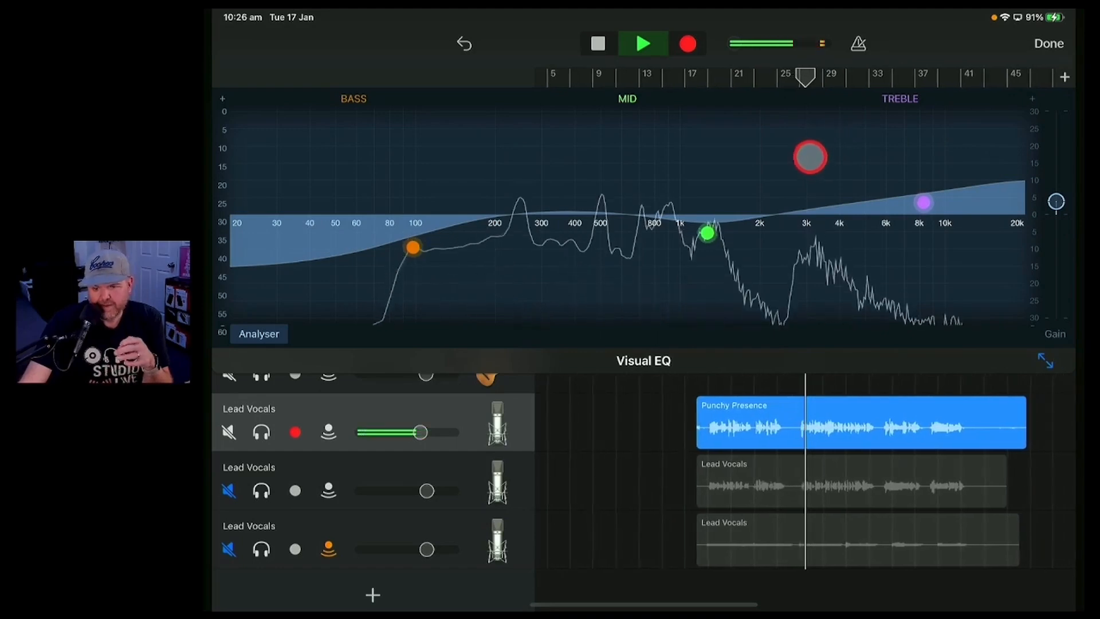
click(642, 44)
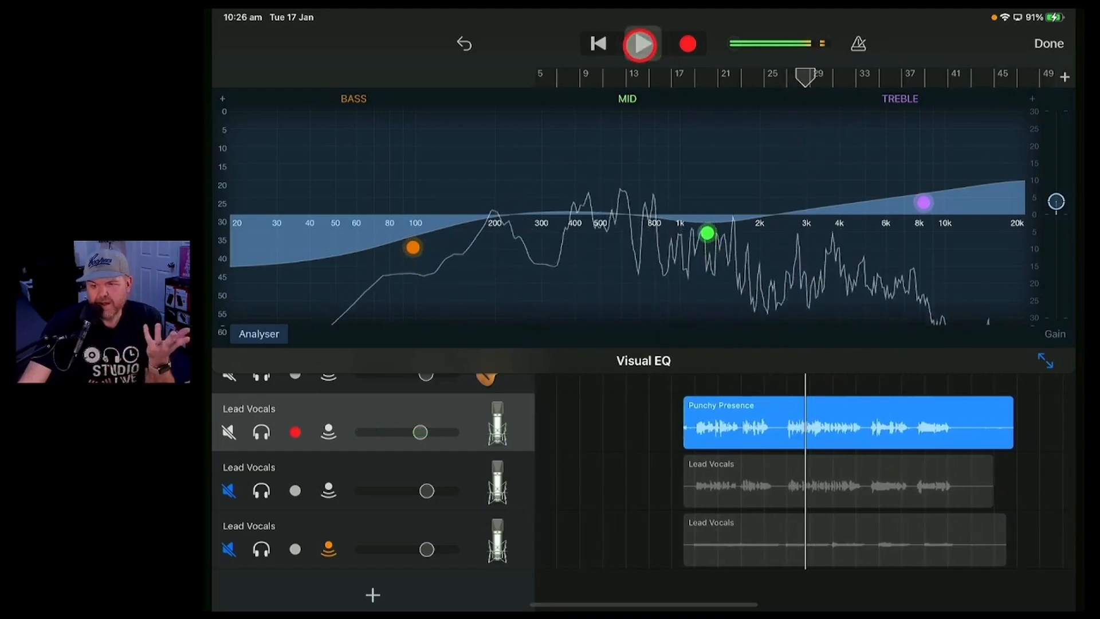
click(639, 43)
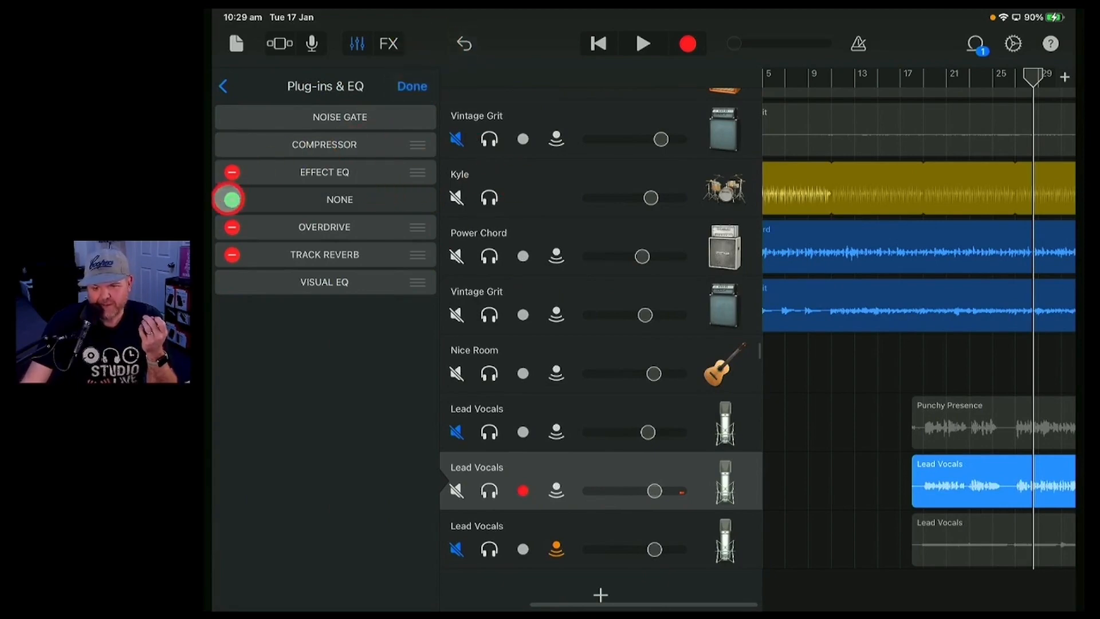
- Load the AUNBandEQ Audio Unit Extension into the empty slot on the second Lead Vocals track
click(653, 65)
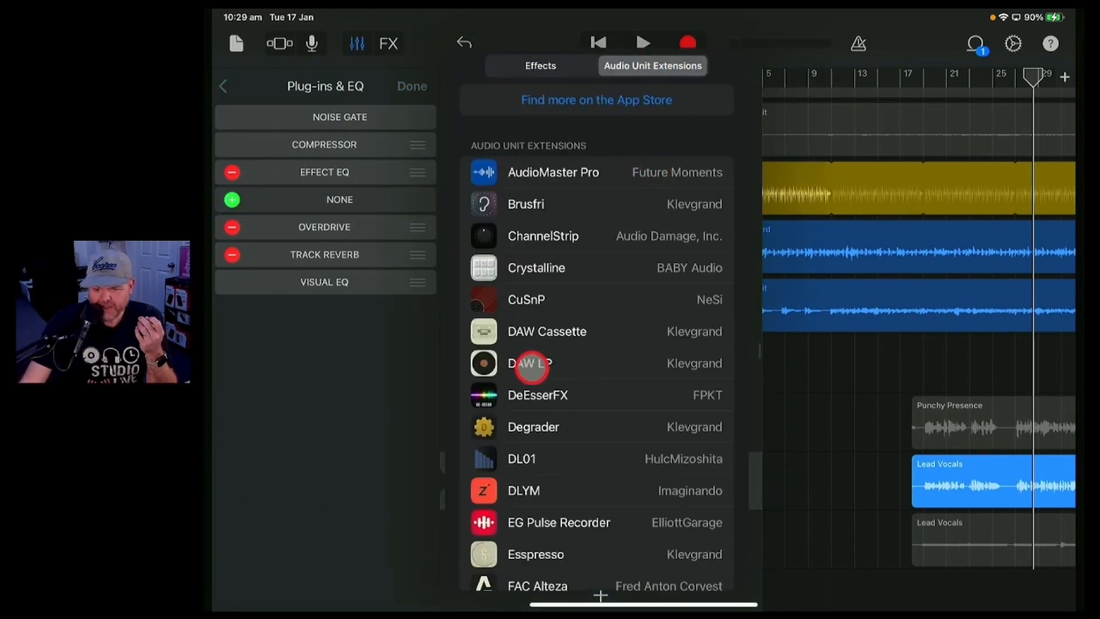
scroll(down, 3)
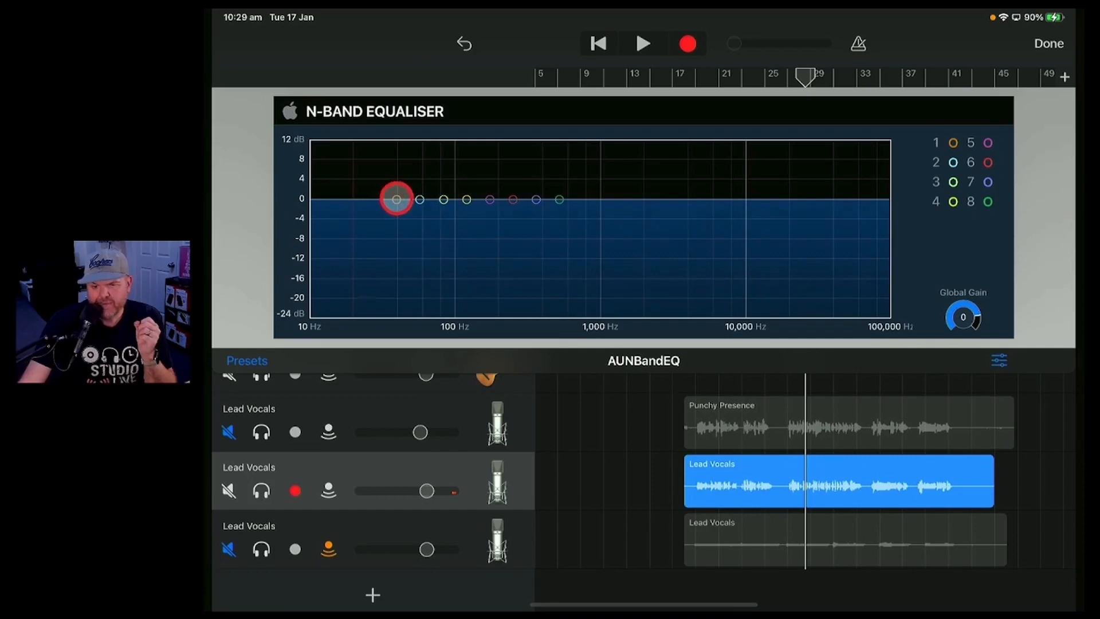
- Toggle bands 2 and 5, then drag EQ band 1 to a −18 dB cut at 26 Hz
click(394, 199)
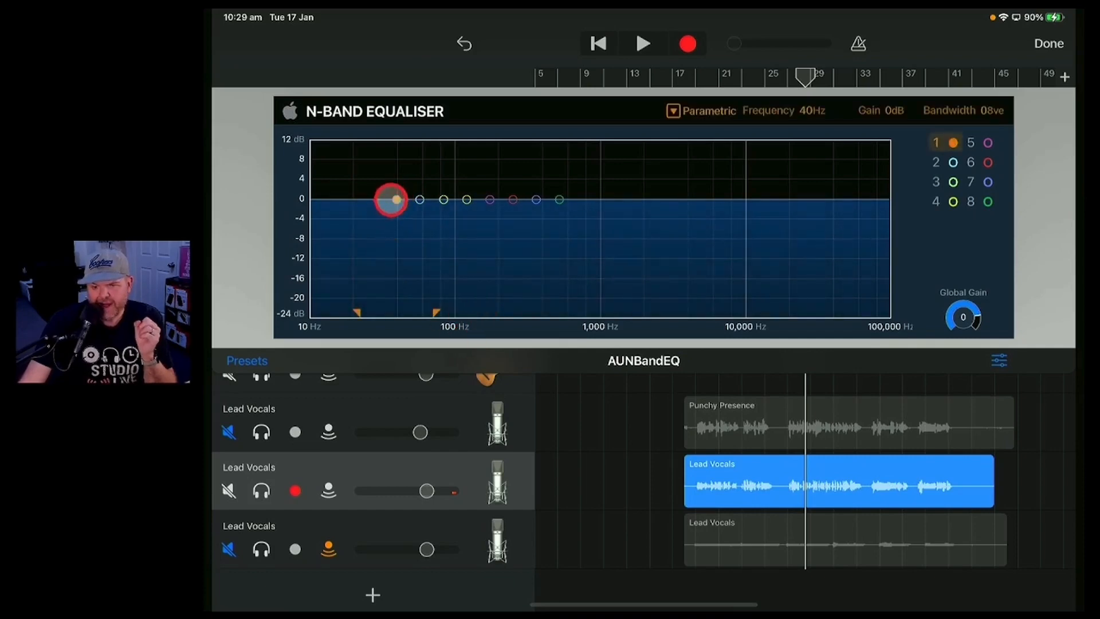
drag(391, 200, 382, 177)
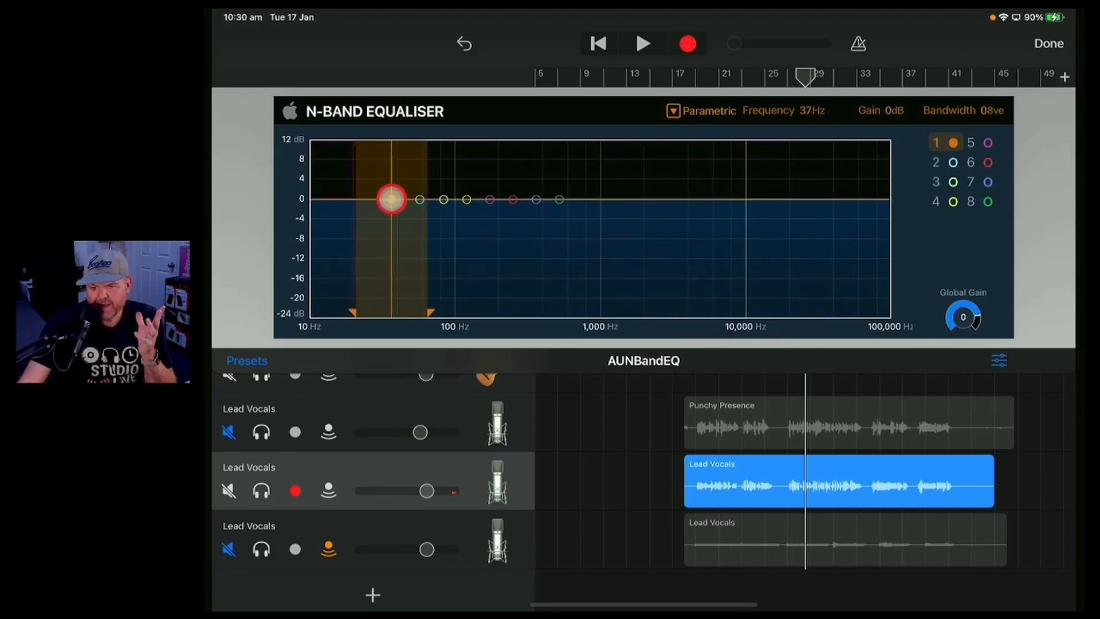
click(953, 162)
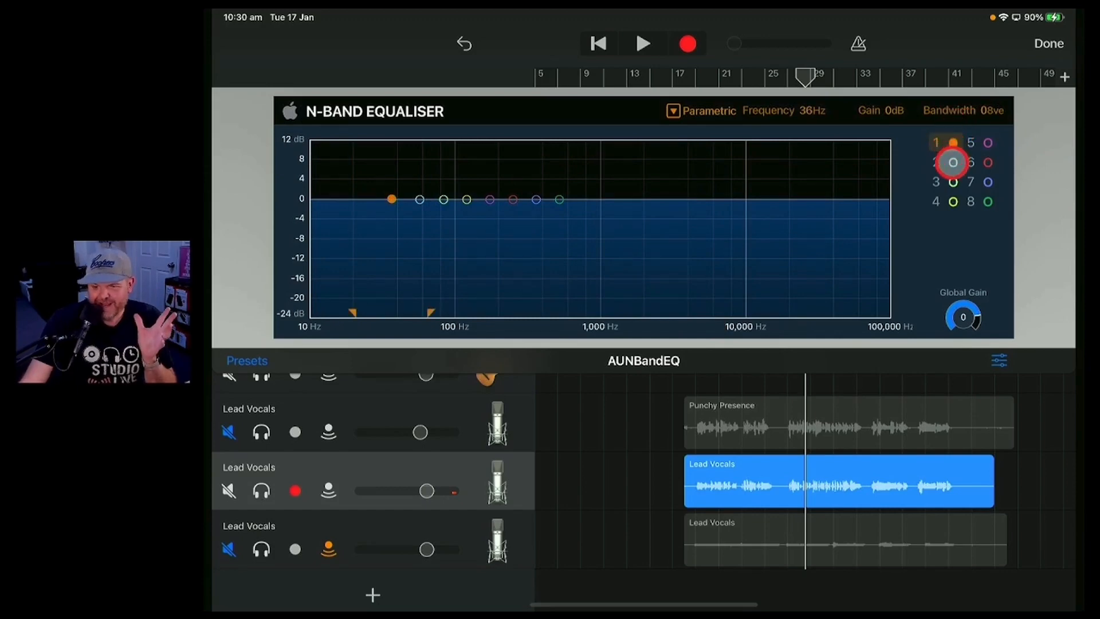
click(990, 142)
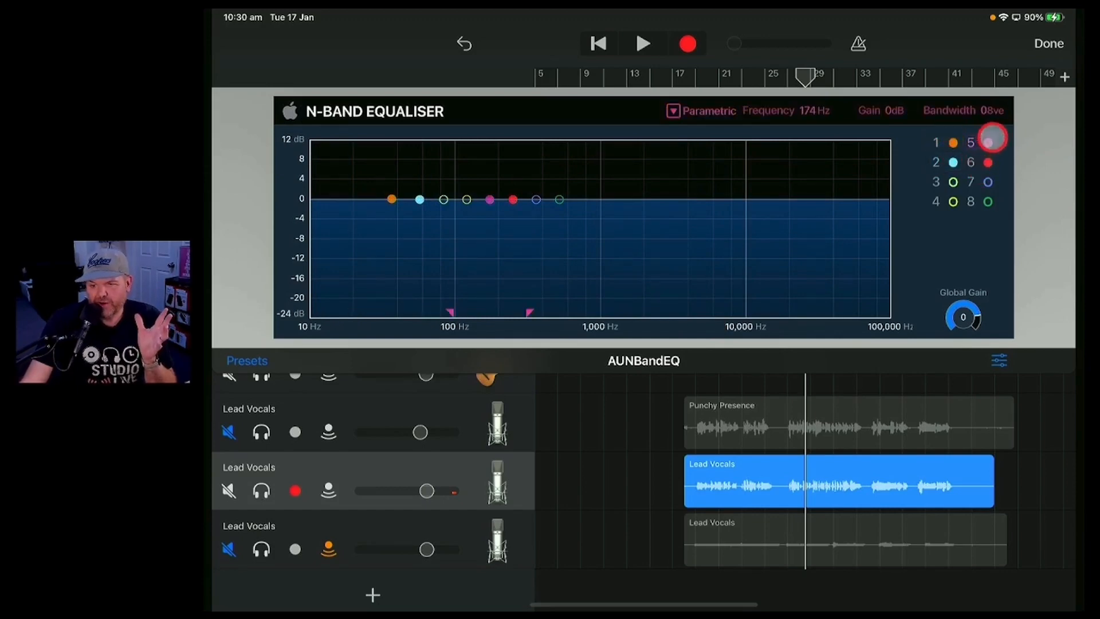
click(953, 162)
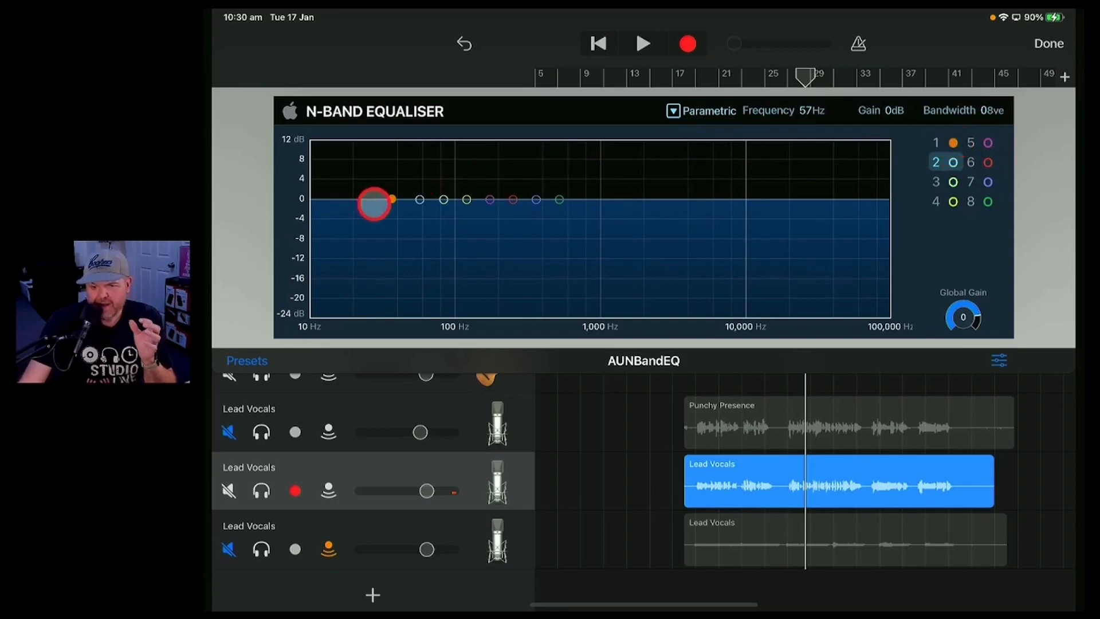
drag(374, 200, 380, 226)
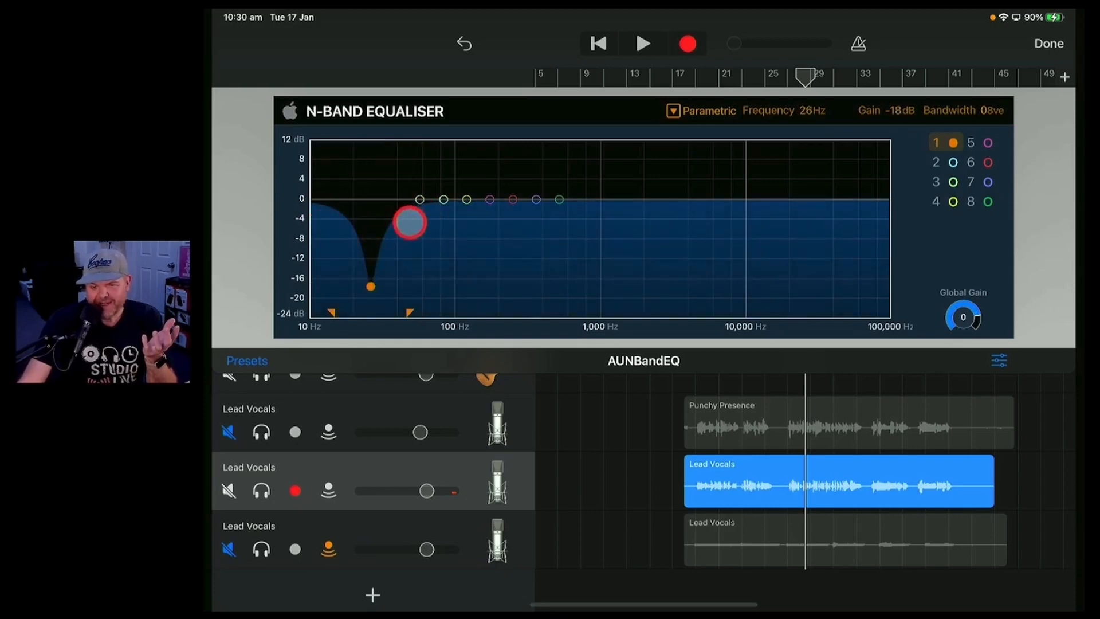
- Change band 1's filter type to Butterworth High Pass at about 199 Hz
click(672, 111)
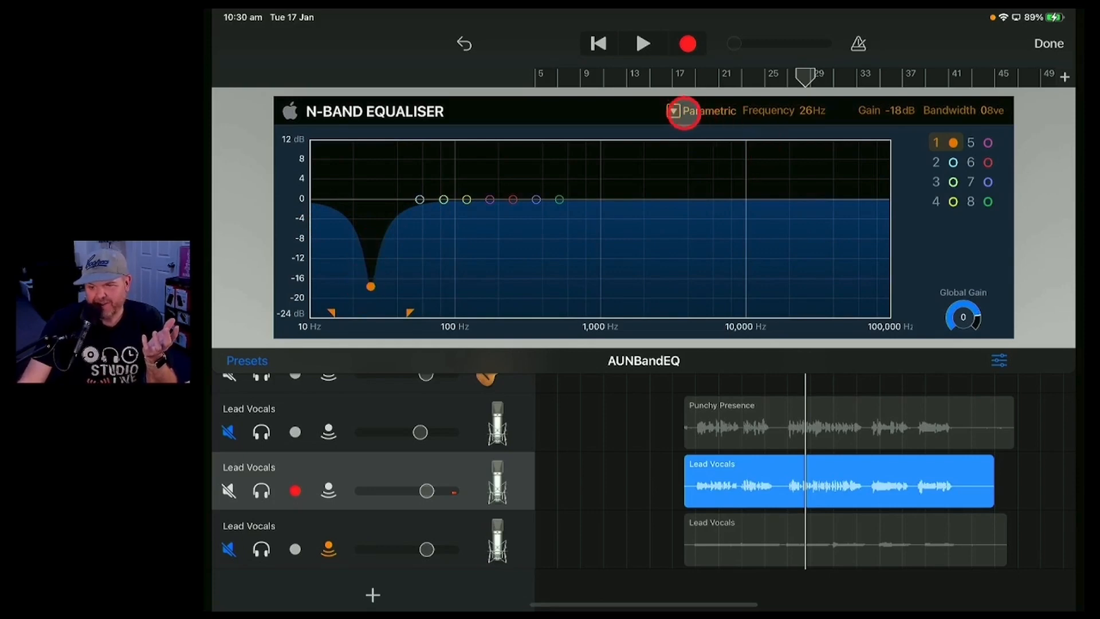
click(673, 110)
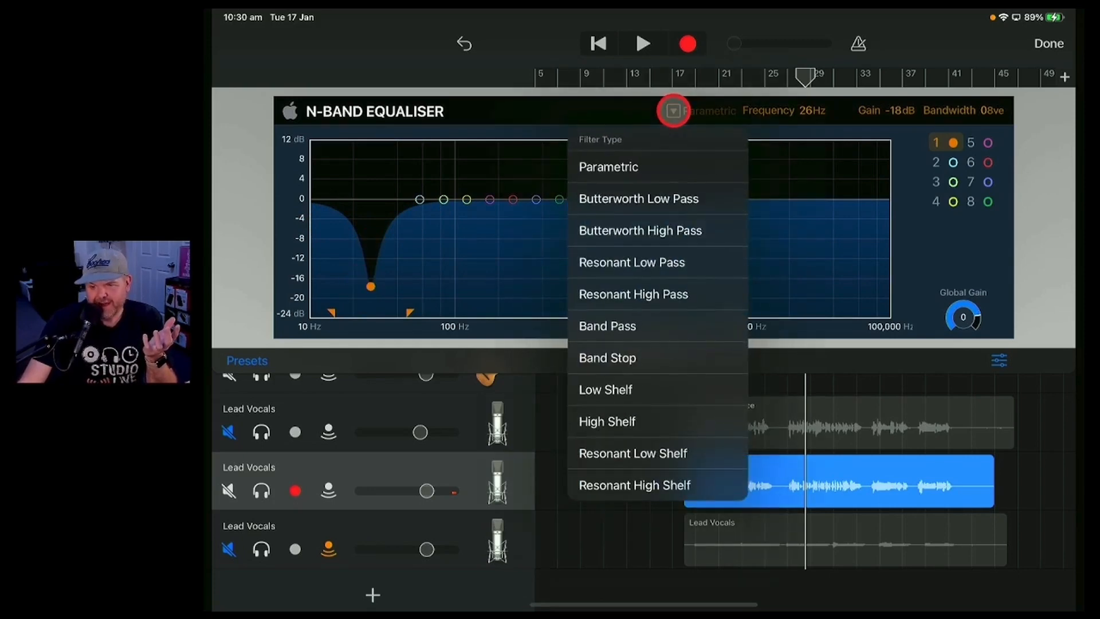
mouse_move(658, 199)
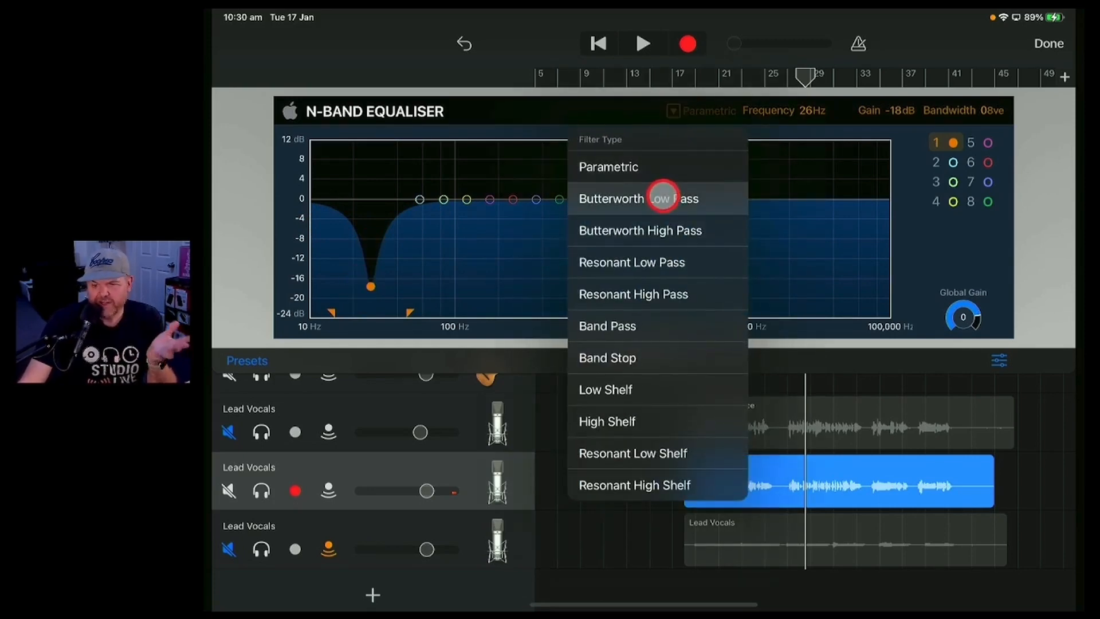
mouse_move(667, 359)
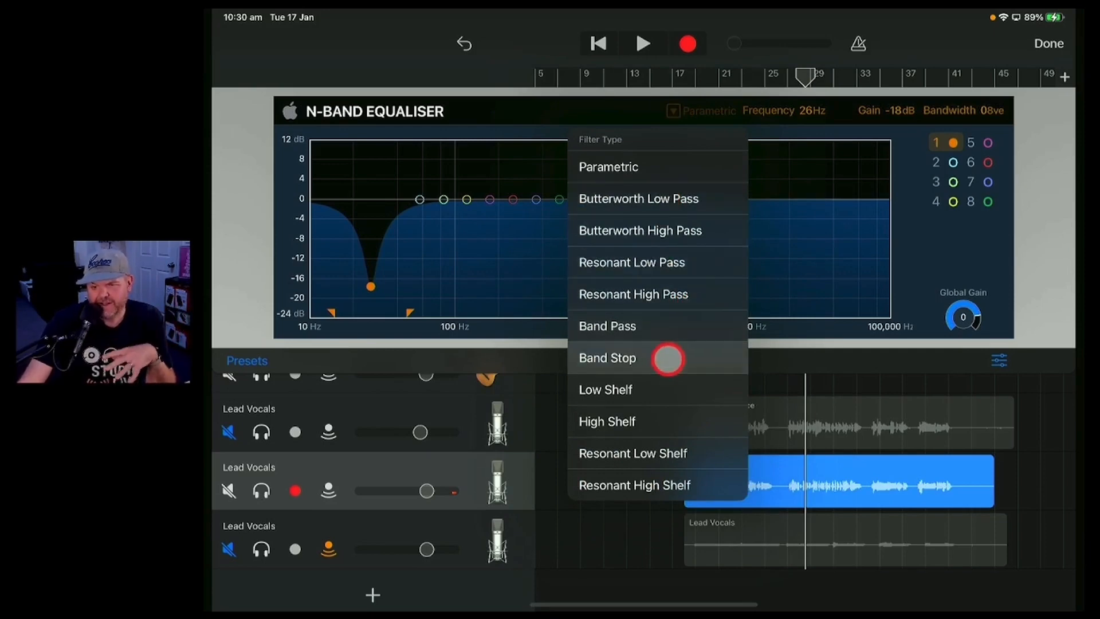
mouse_move(655, 321)
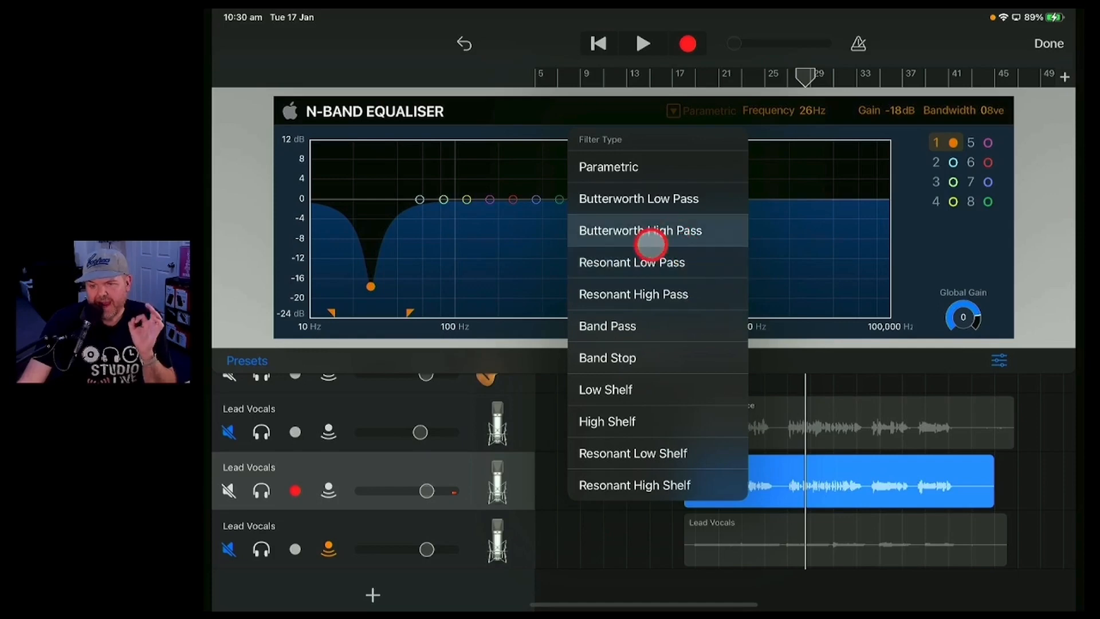
mouse_move(695, 278)
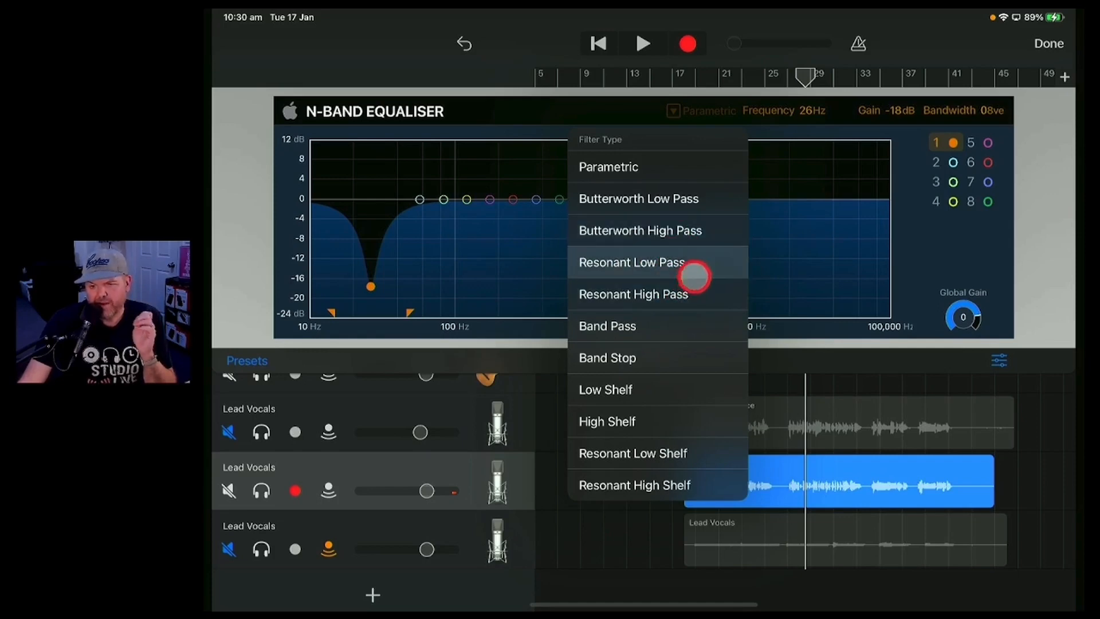
click(640, 230)
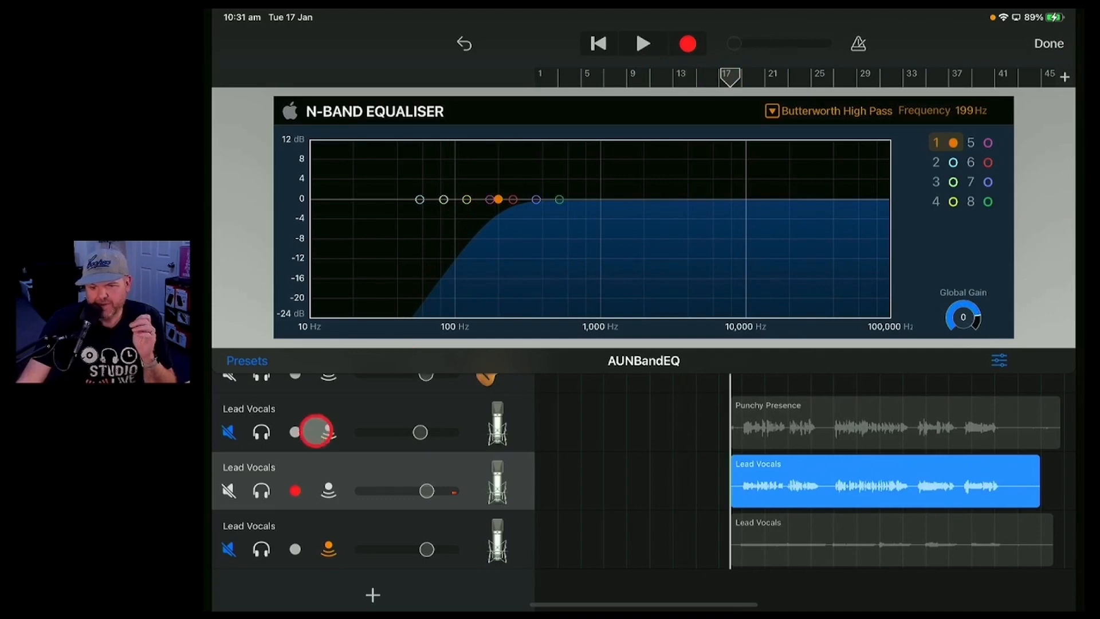
- Solo Lead Vocals, play the song, and fine-tune the high pass to 200 Hz
click(642, 43)
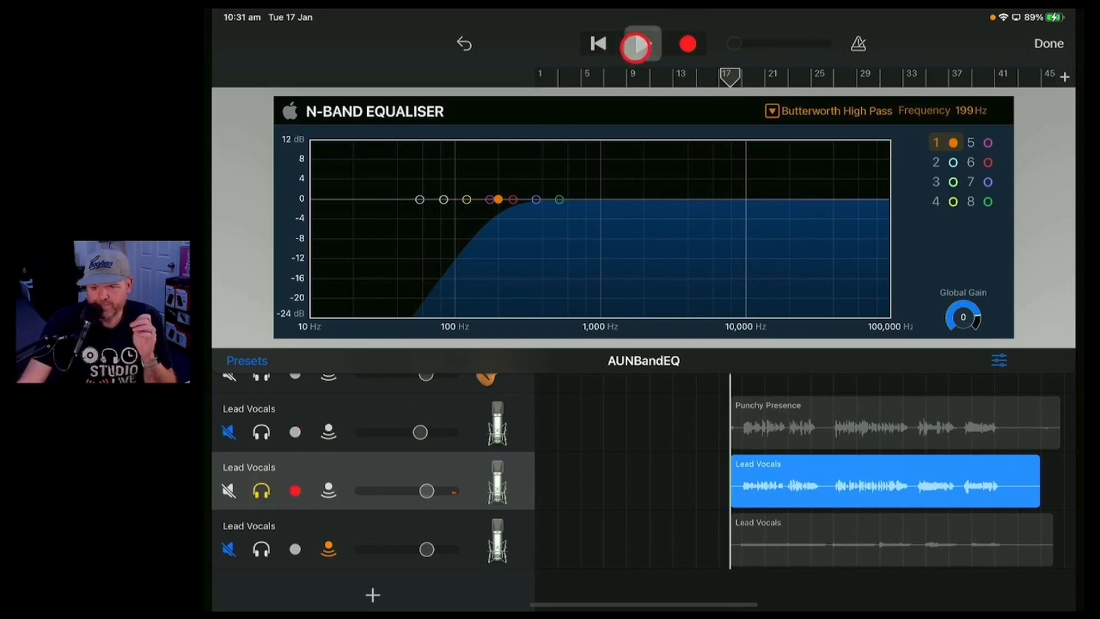
click(637, 43)
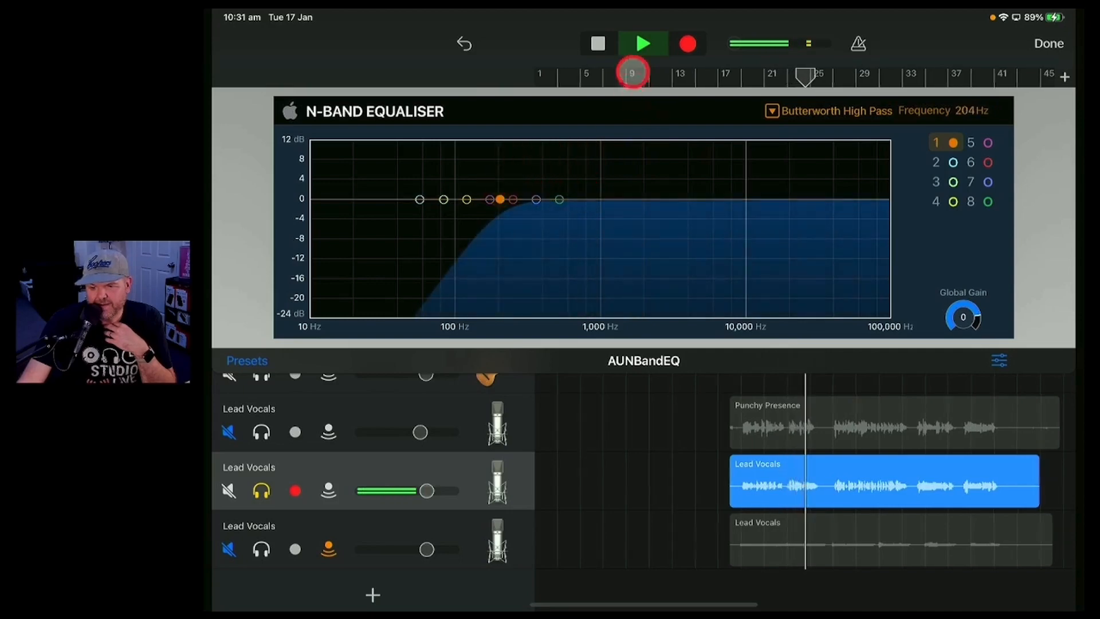
click(597, 43)
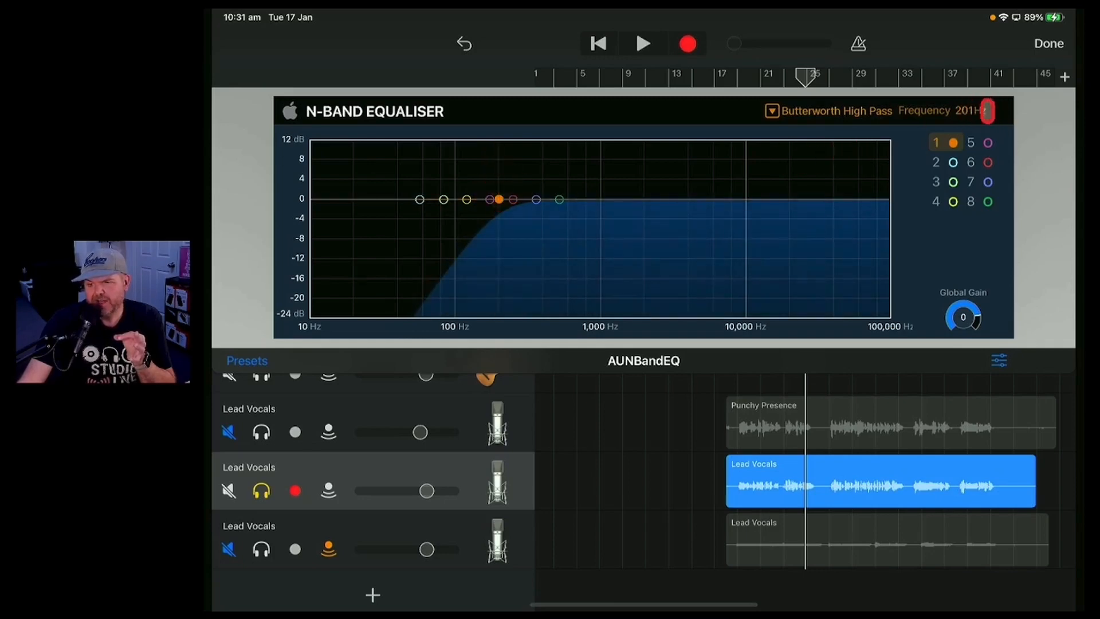
click(498, 200)
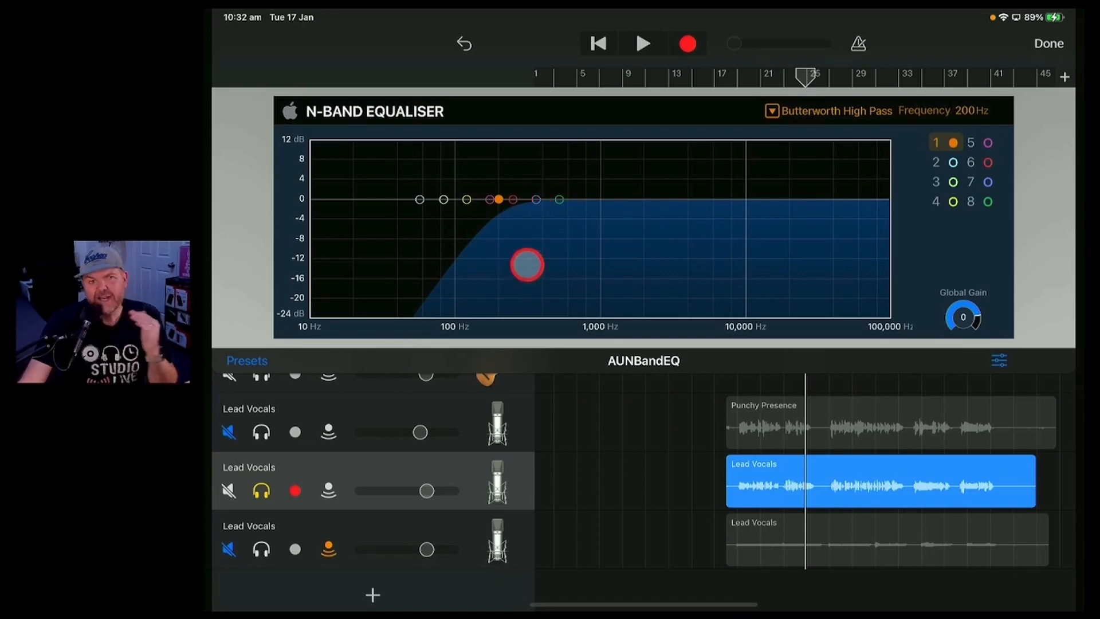
click(642, 43)
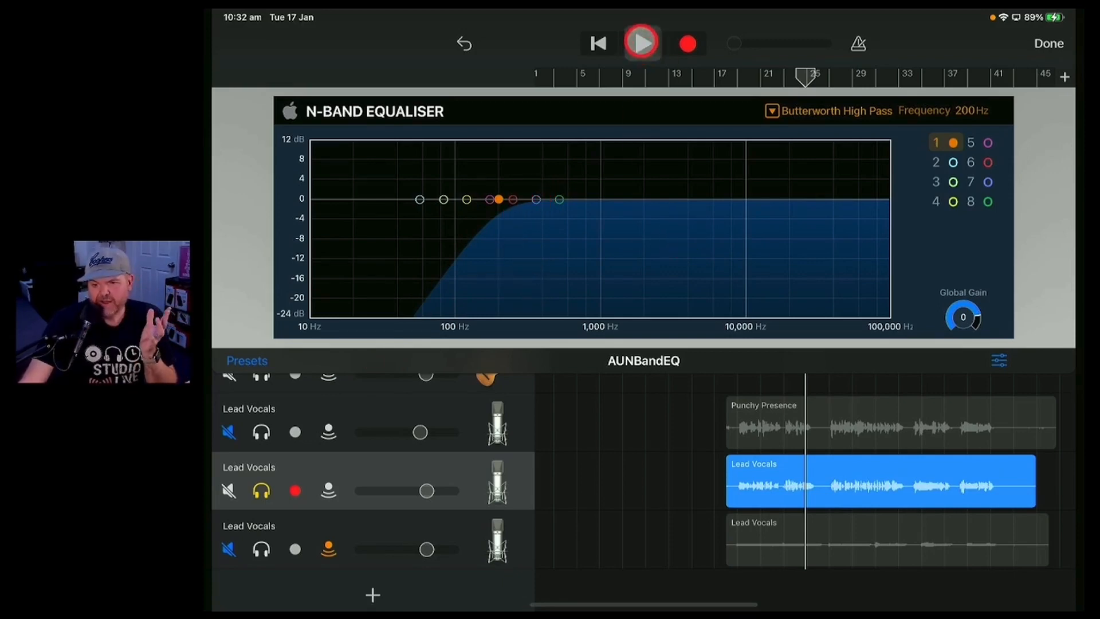
click(640, 43)
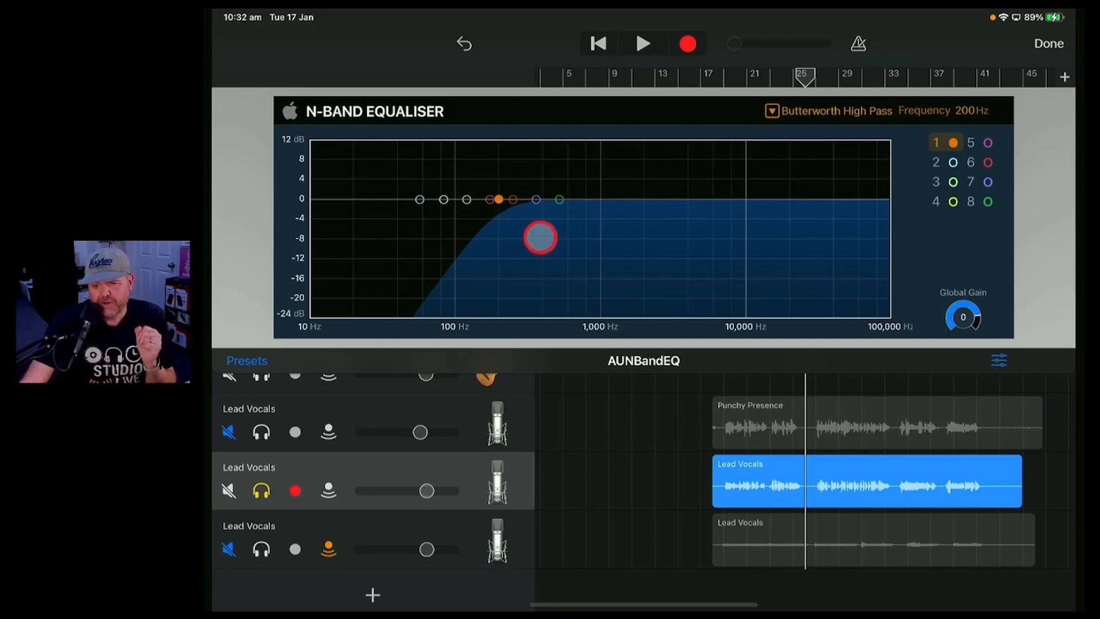
- Enable band 2 as a Parametric peak boosted +12 dB near 1747 Hz during playback
click(987, 142)
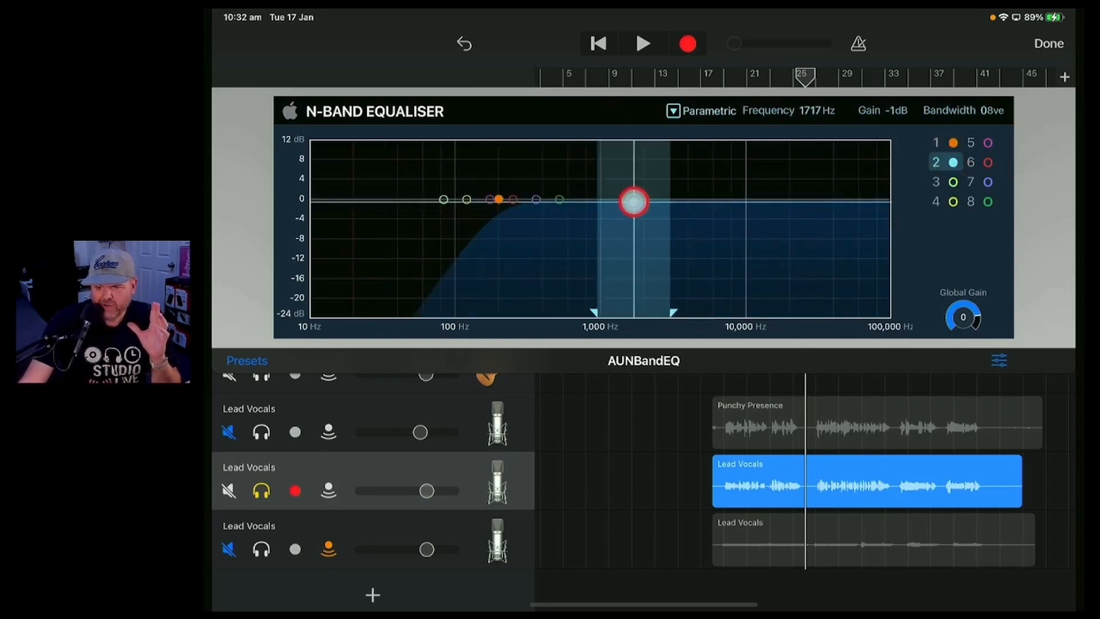
click(672, 111)
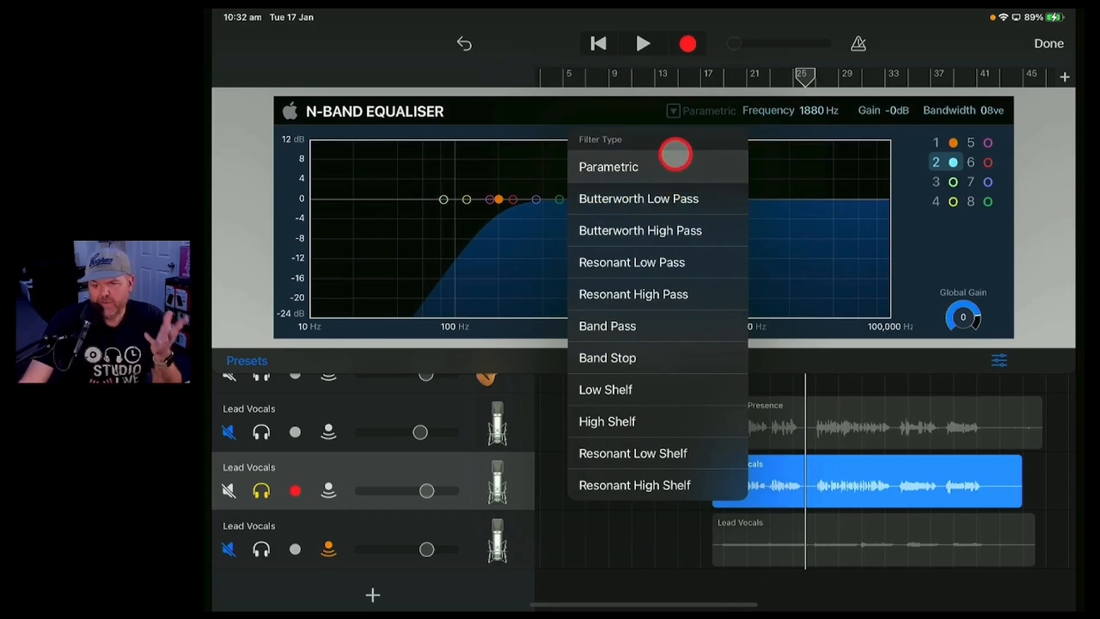
click(609, 166)
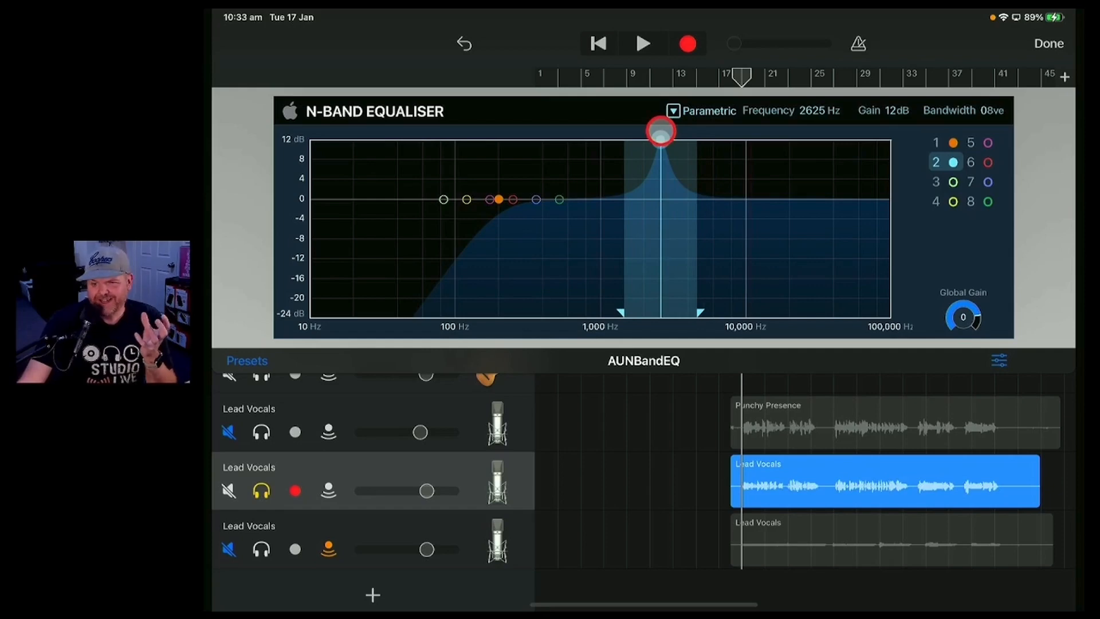
click(642, 43)
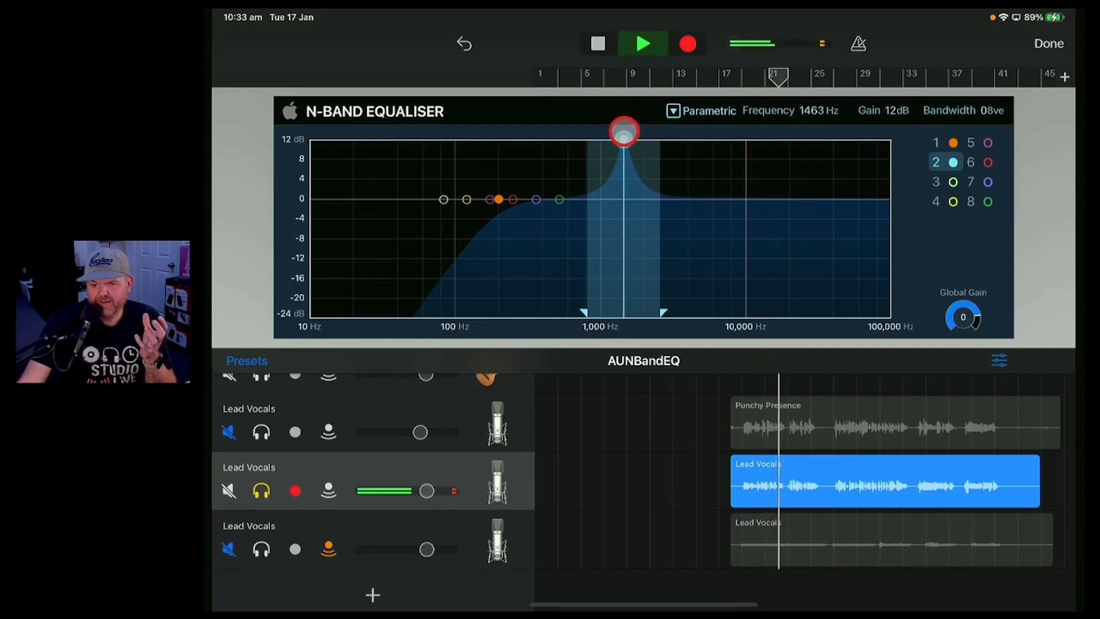
click(643, 43)
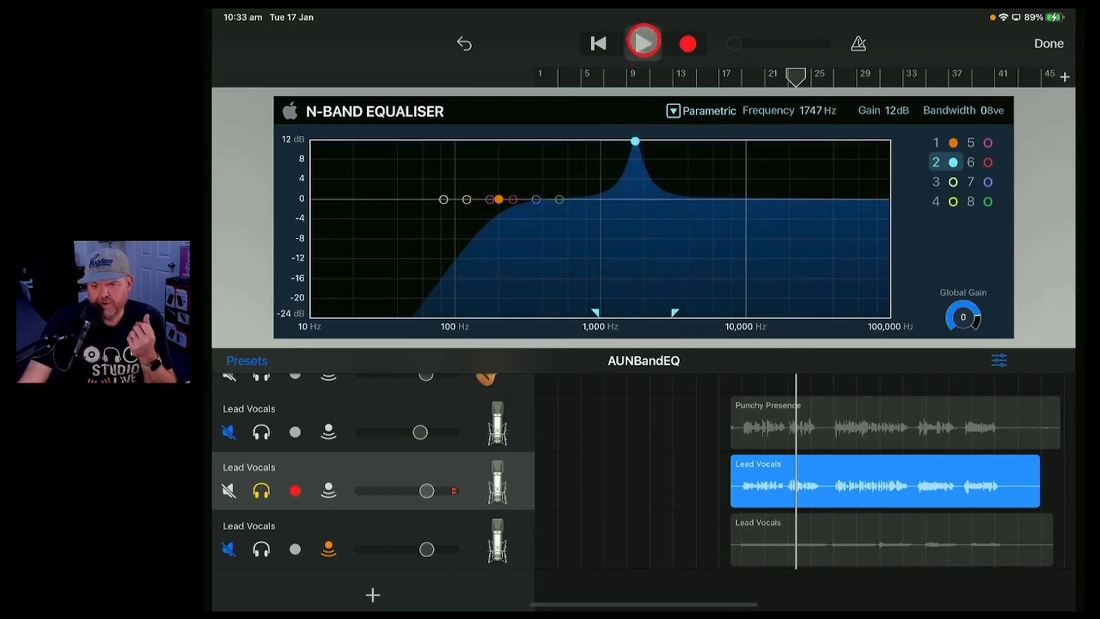
- Turn band 2 into a narrow notch near 2200 Hz and dip band 3 −4 dB near 1027 Hz
click(642, 43)
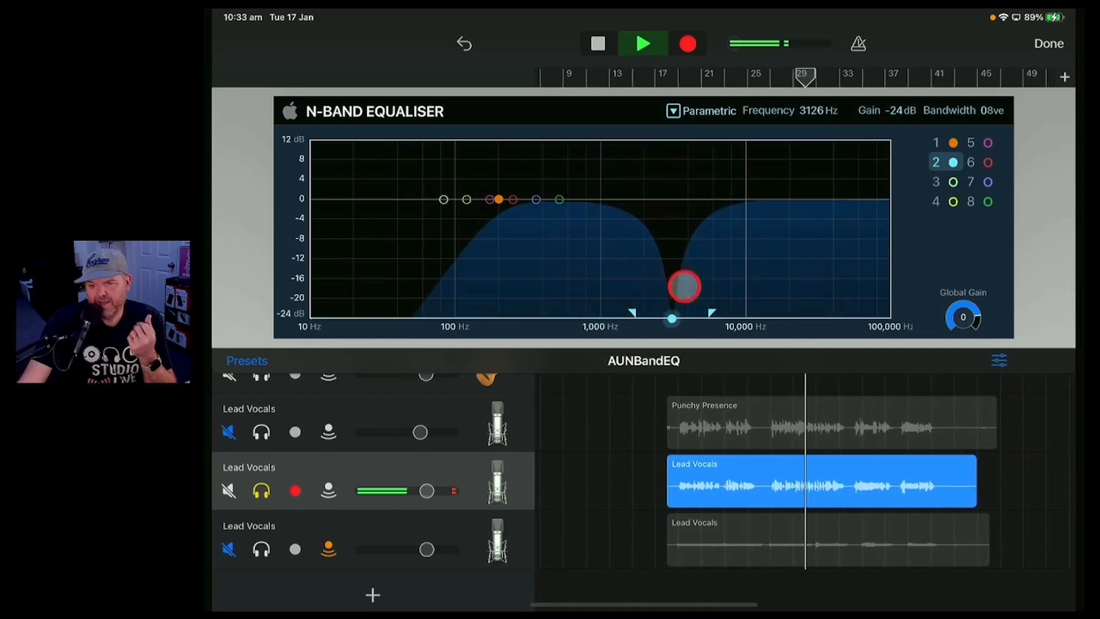
click(598, 44)
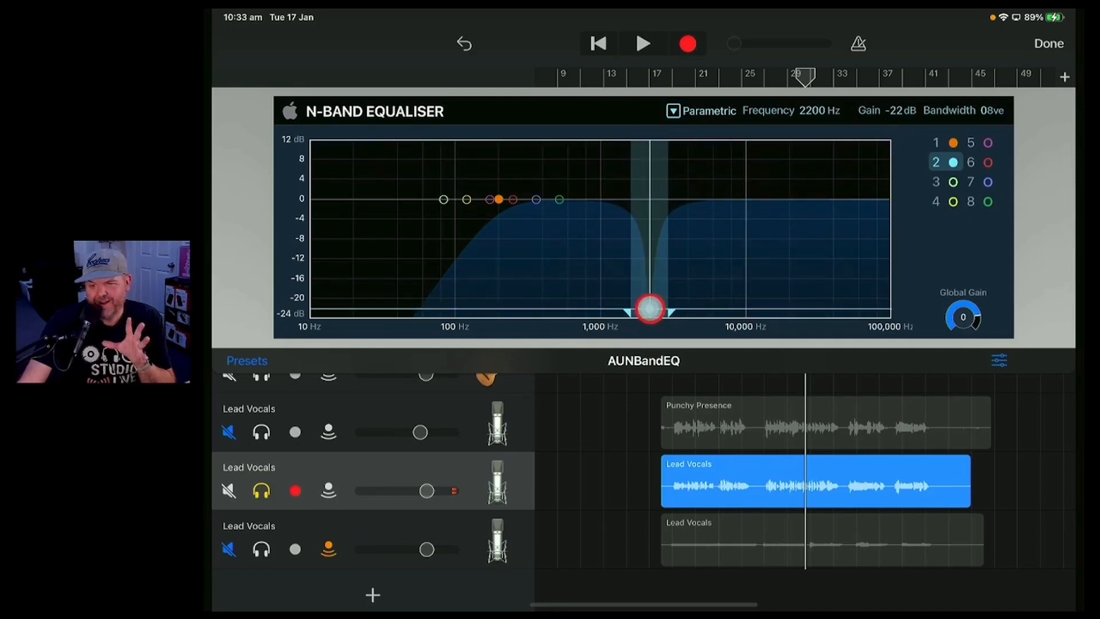
click(641, 43)
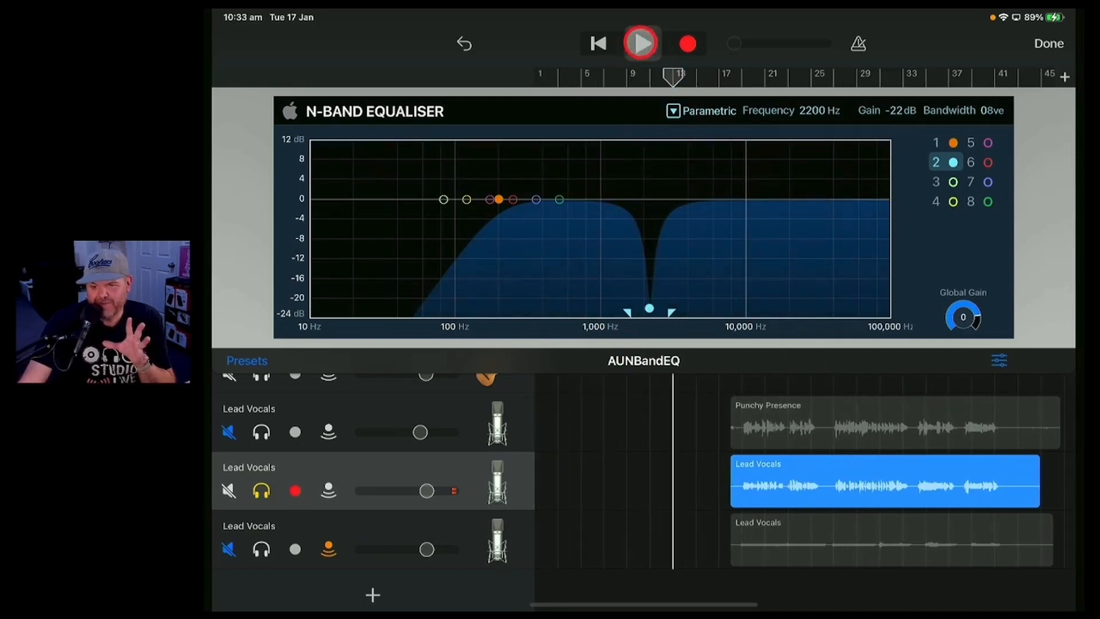
click(639, 43)
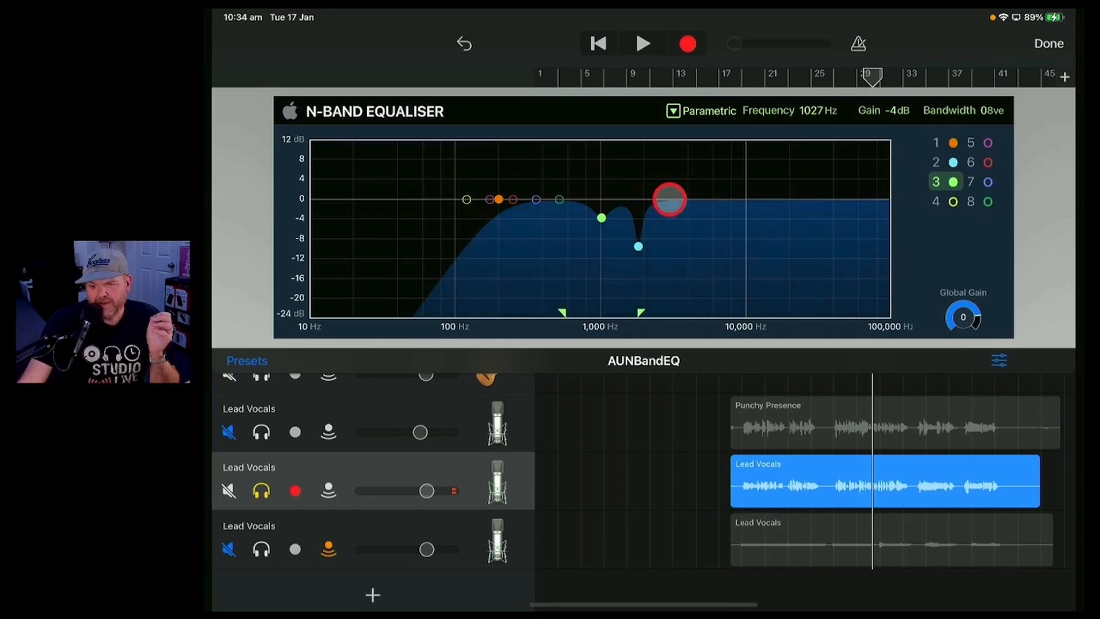
- Lift band 4 by 1 dB near 2908 Hz and switch on band 5
click(953, 201)
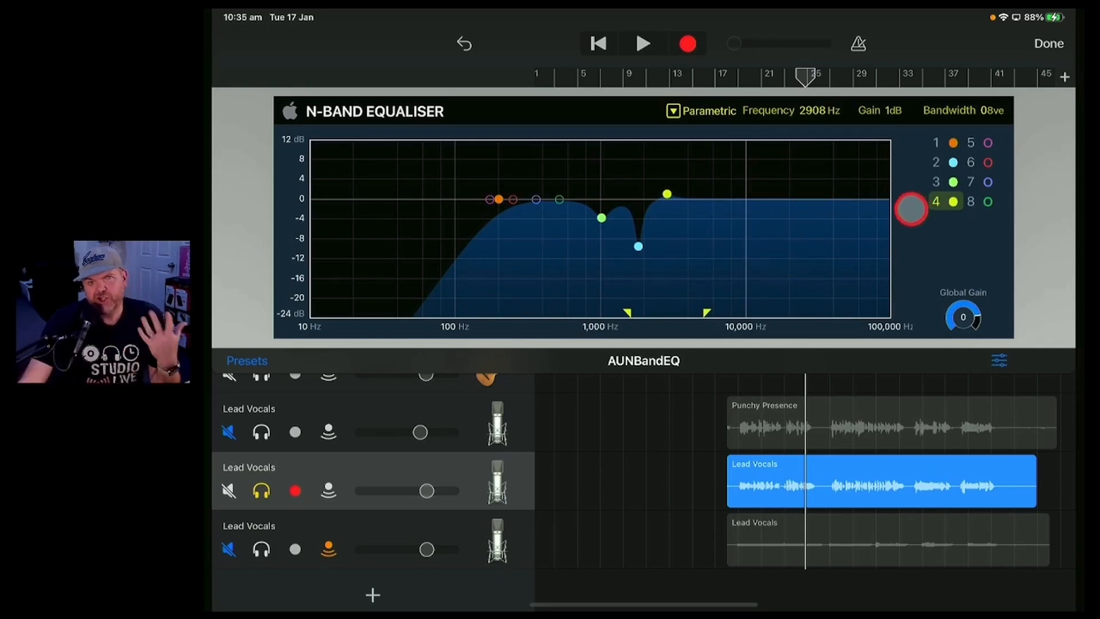
click(988, 142)
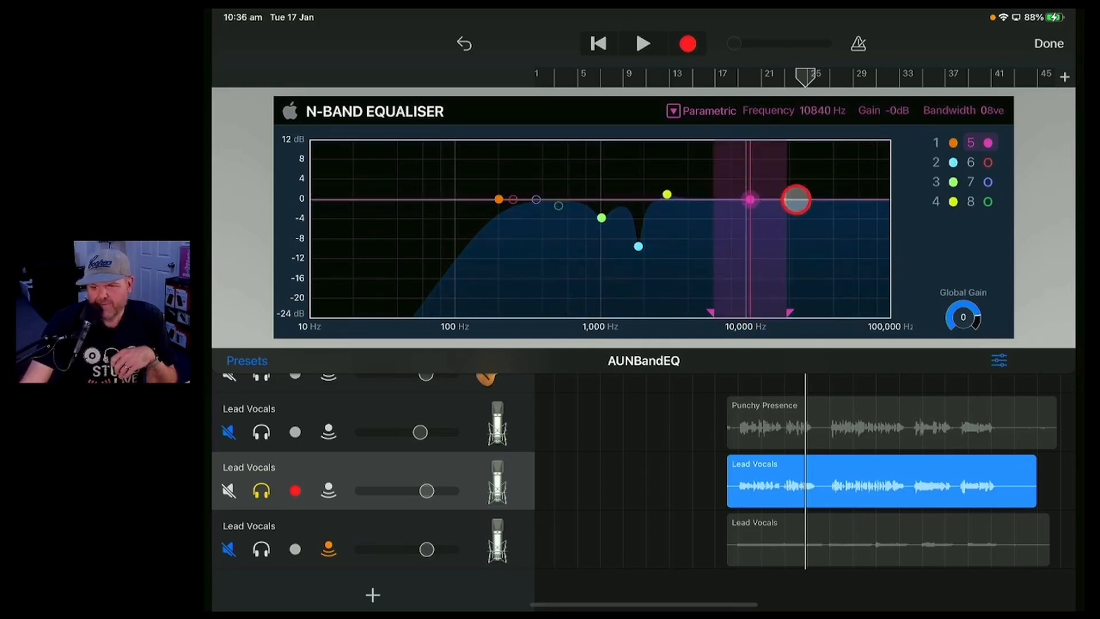
- Make band 5 a +3 dB High Shelf near 6605 Hz and close the equaliser
click(706, 110)
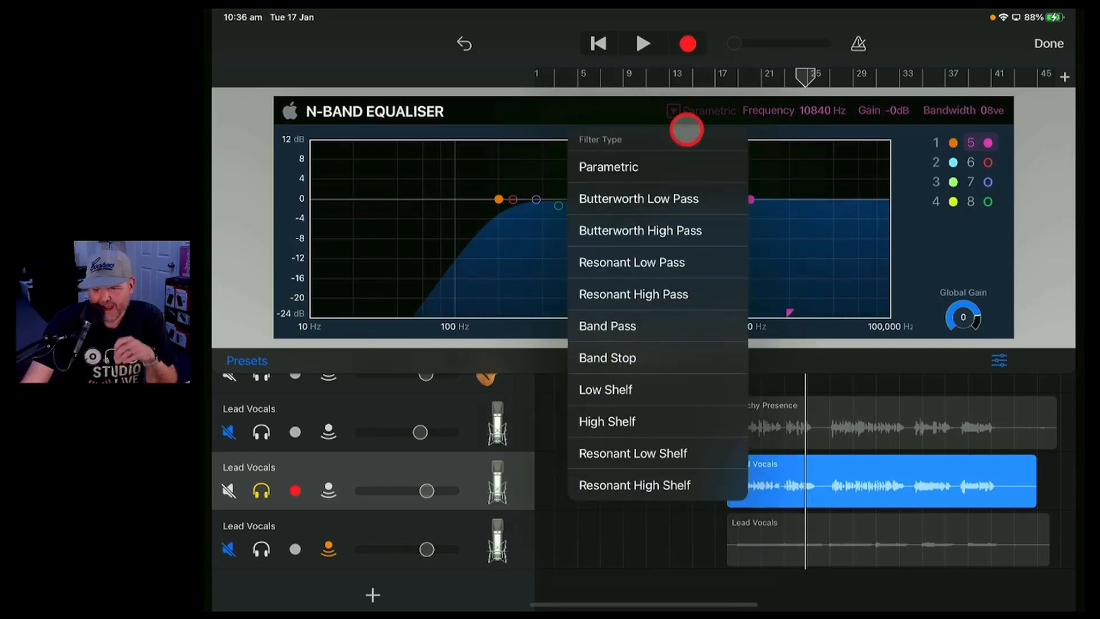
click(606, 421)
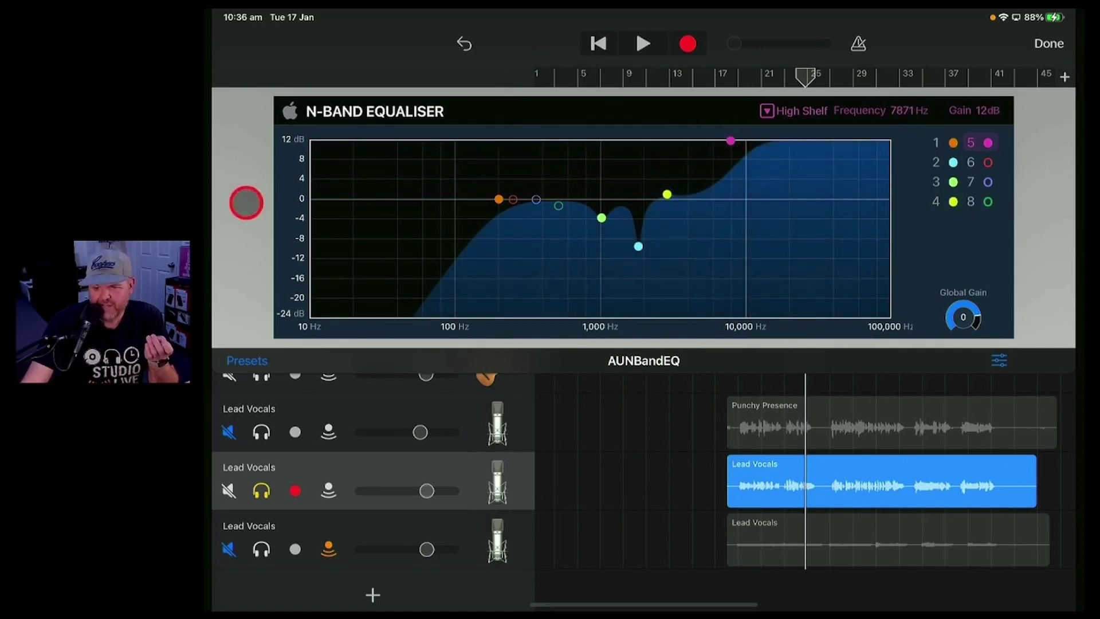
click(729, 141)
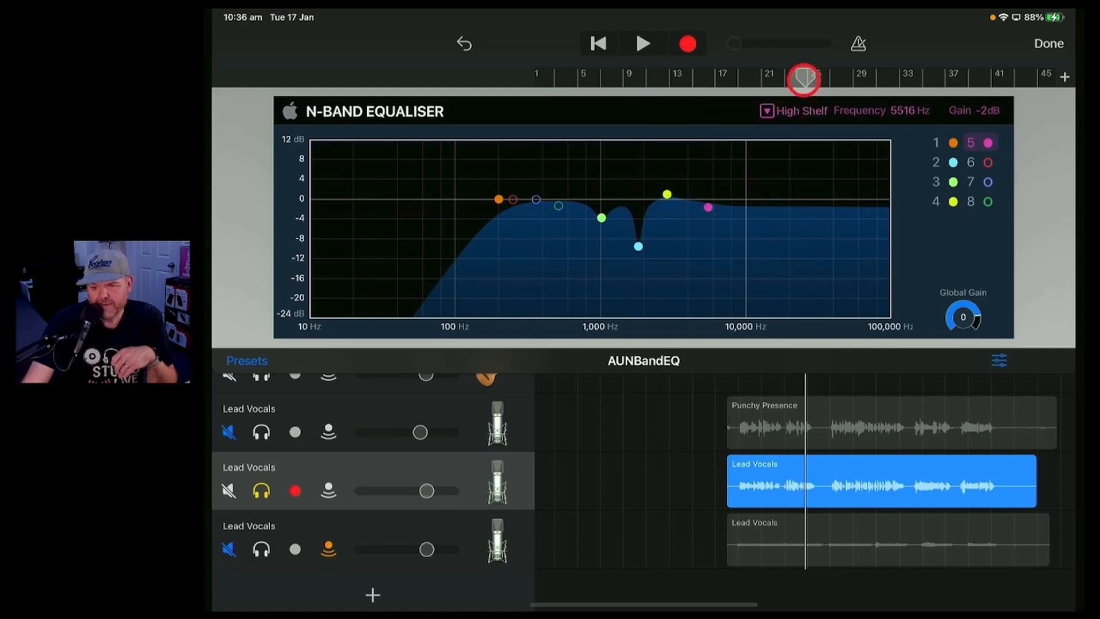
click(642, 43)
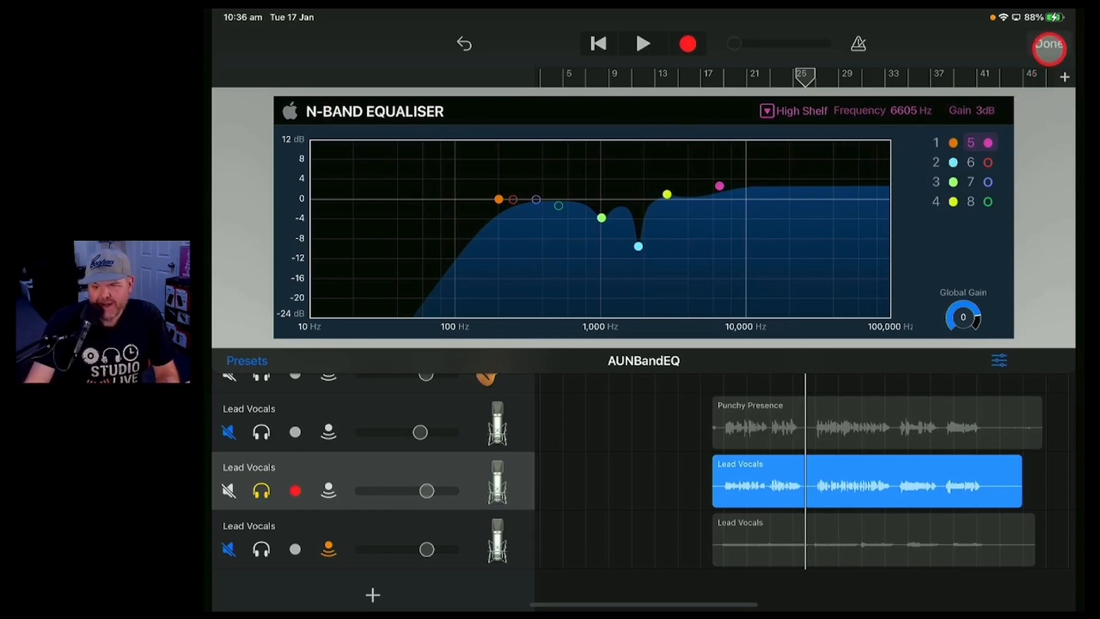
click(1048, 43)
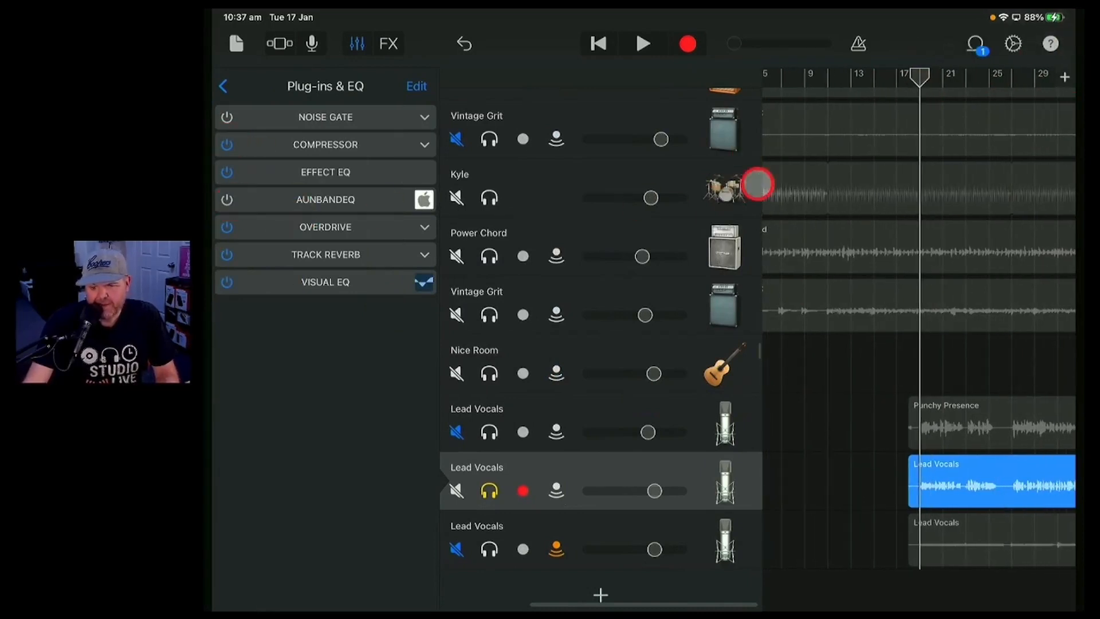
- Bypass and re-enable AUNBANDEQ during playback to compare, then restart playback
click(641, 43)
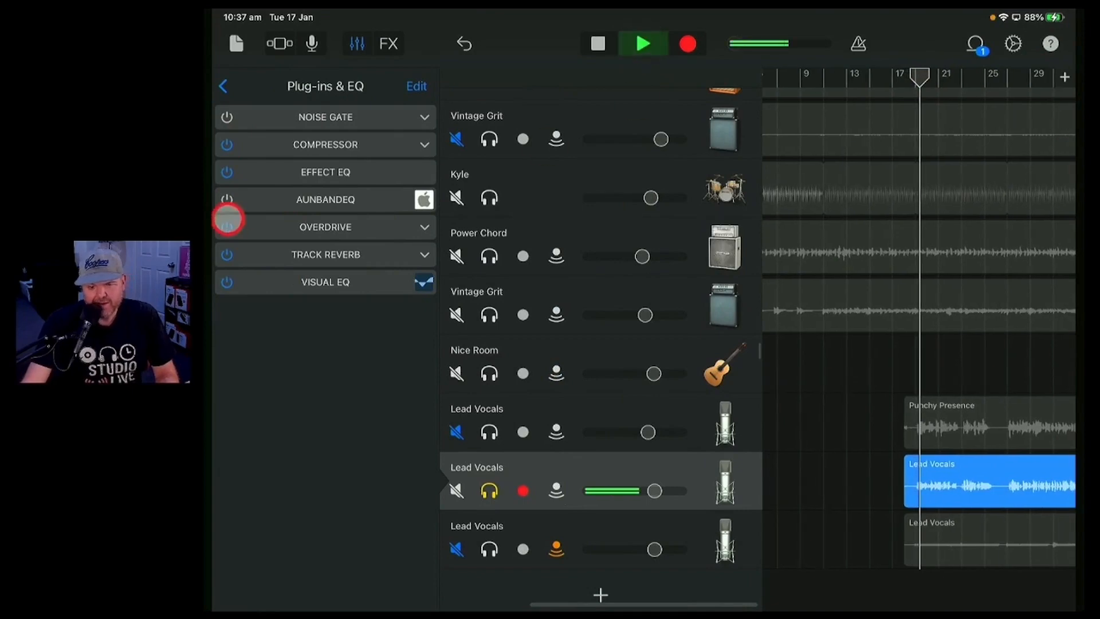
click(227, 203)
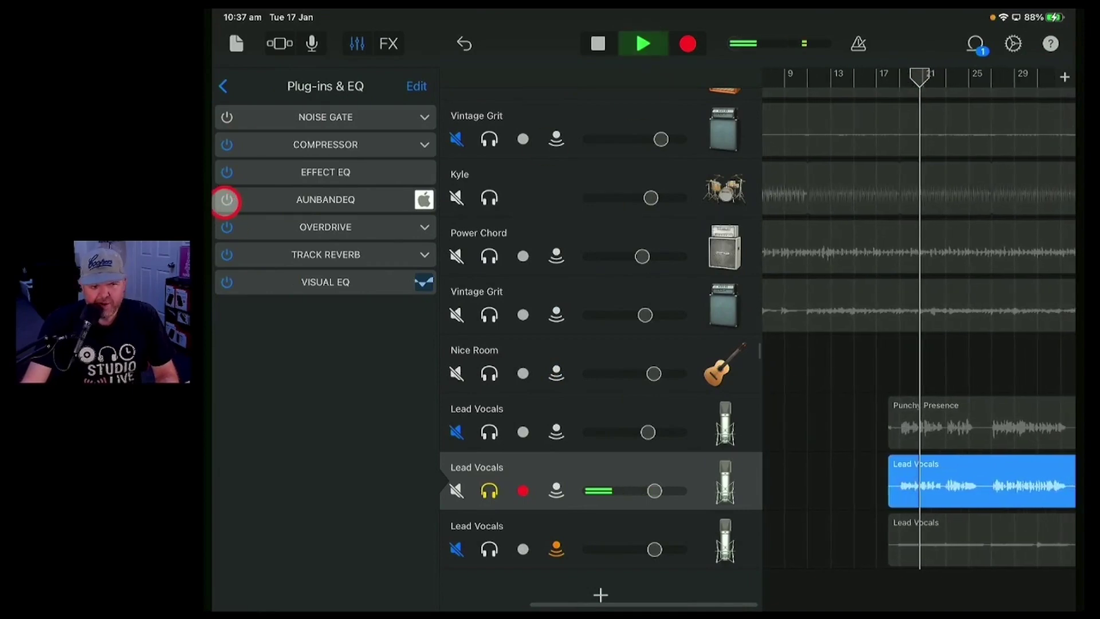
click(227, 199)
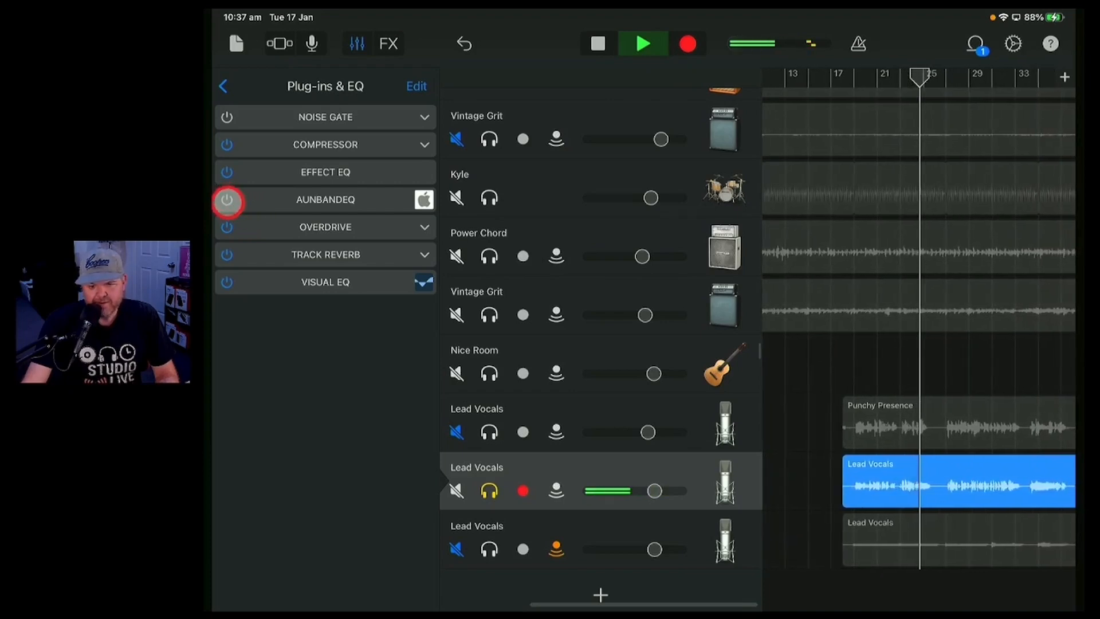
click(642, 44)
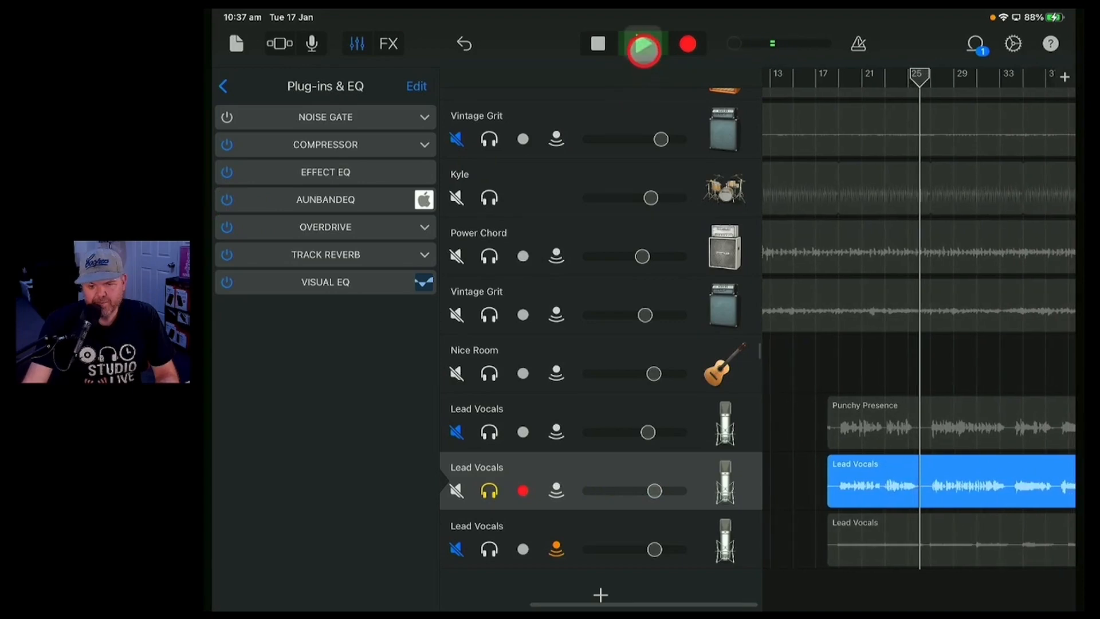
click(641, 43)
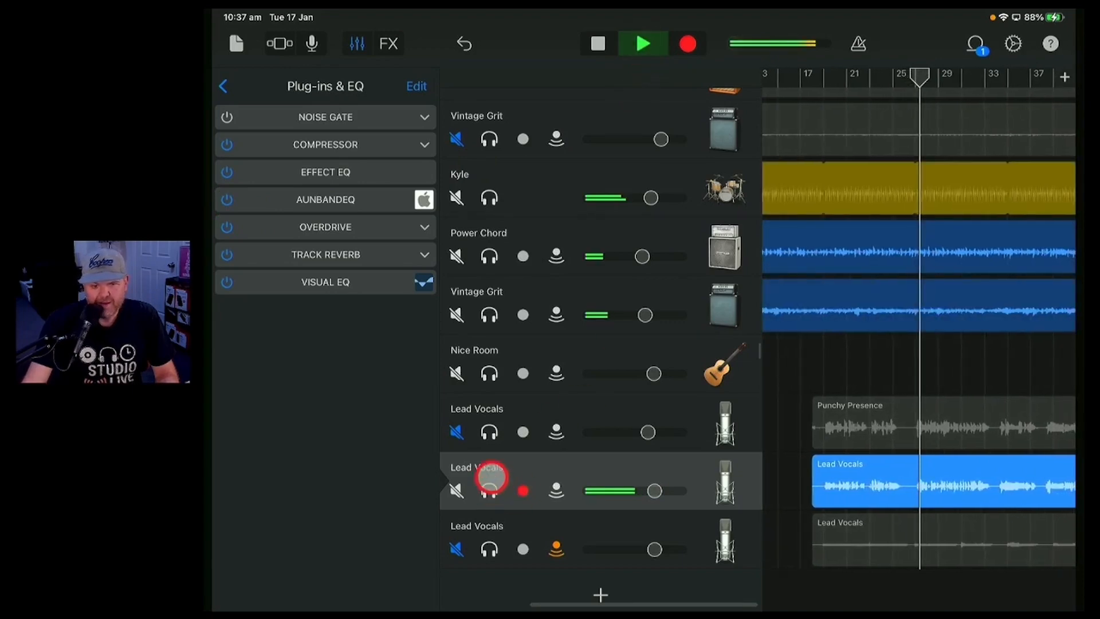